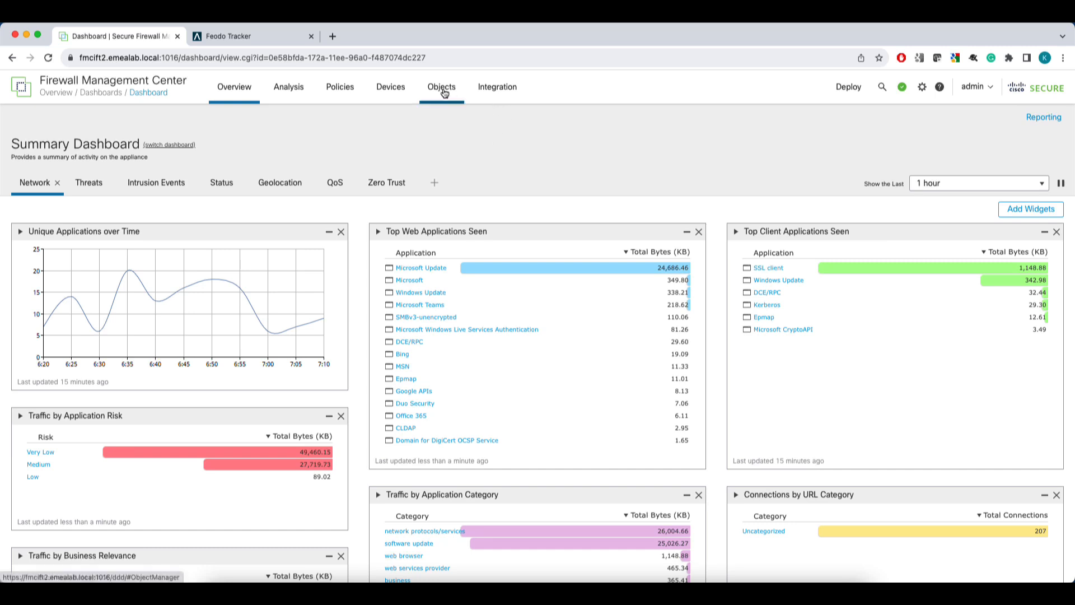
Go to Objects > External Attributes > Dynamic Object and review the three CSDAC option cards
left_click(442, 87)
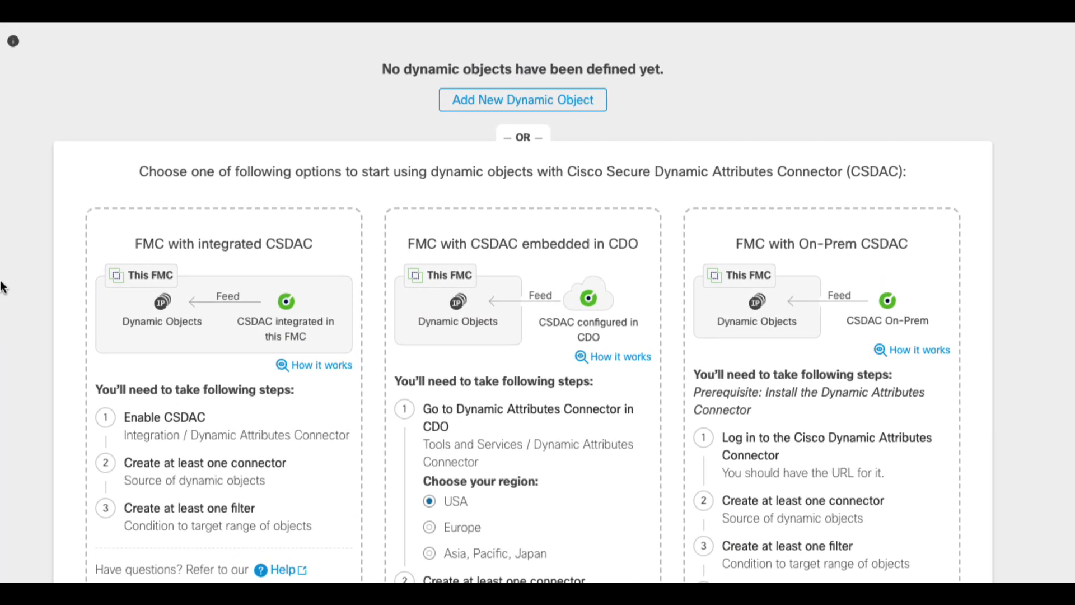
scroll("down", 3)
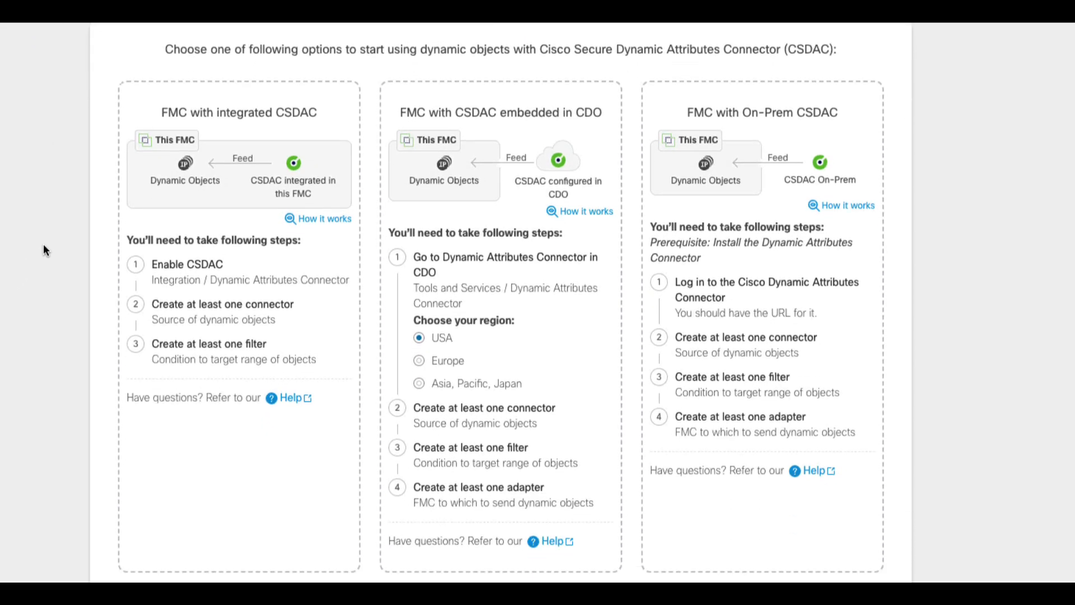
mouse_move(177, 260)
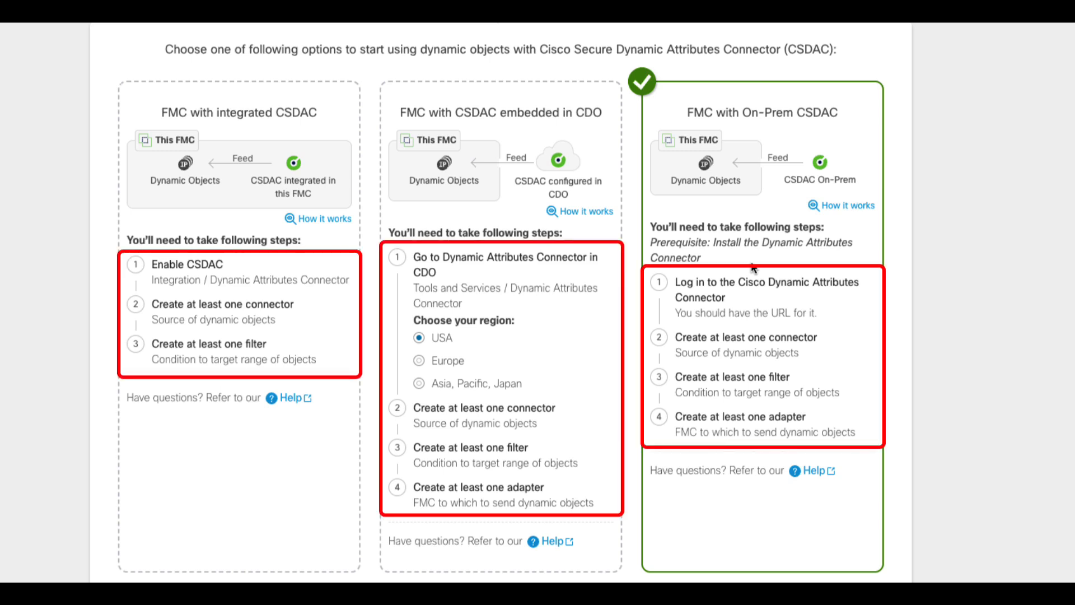
mouse_move(1018, 264)
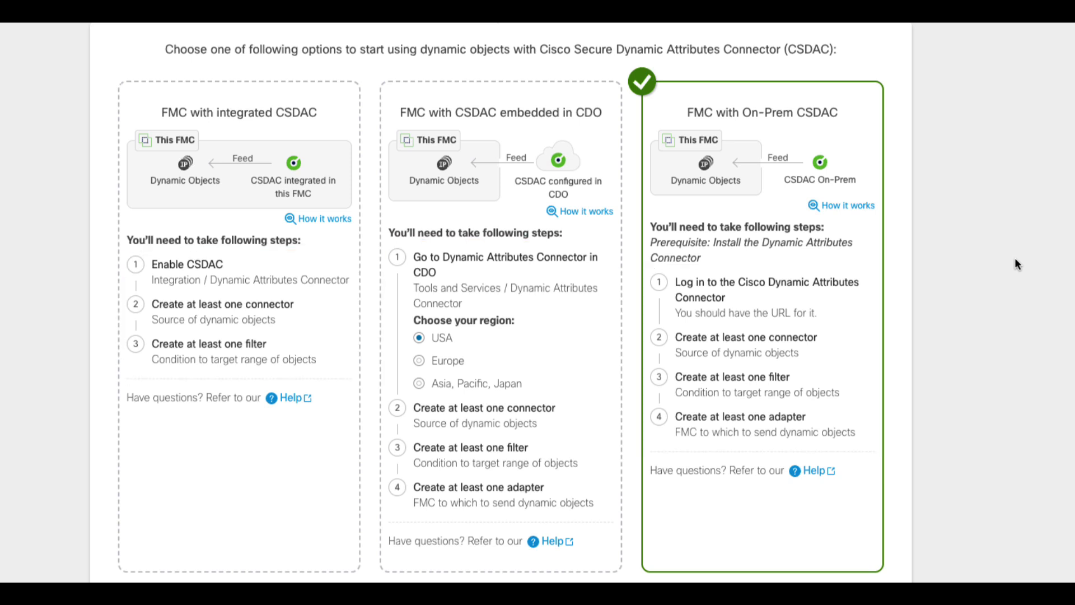
mouse_move(846, 206)
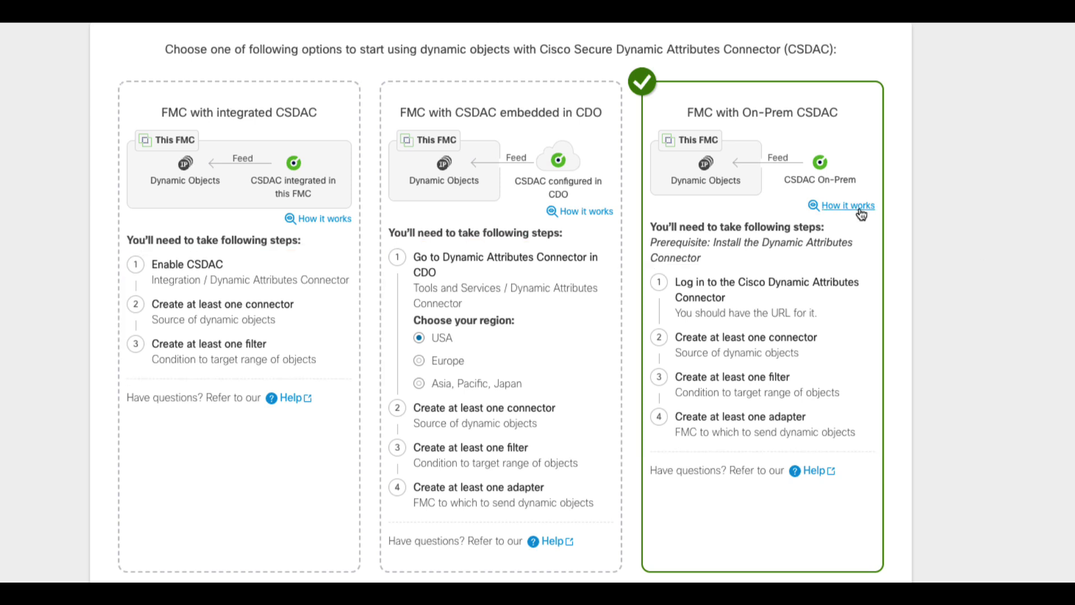
left_click(842, 206)
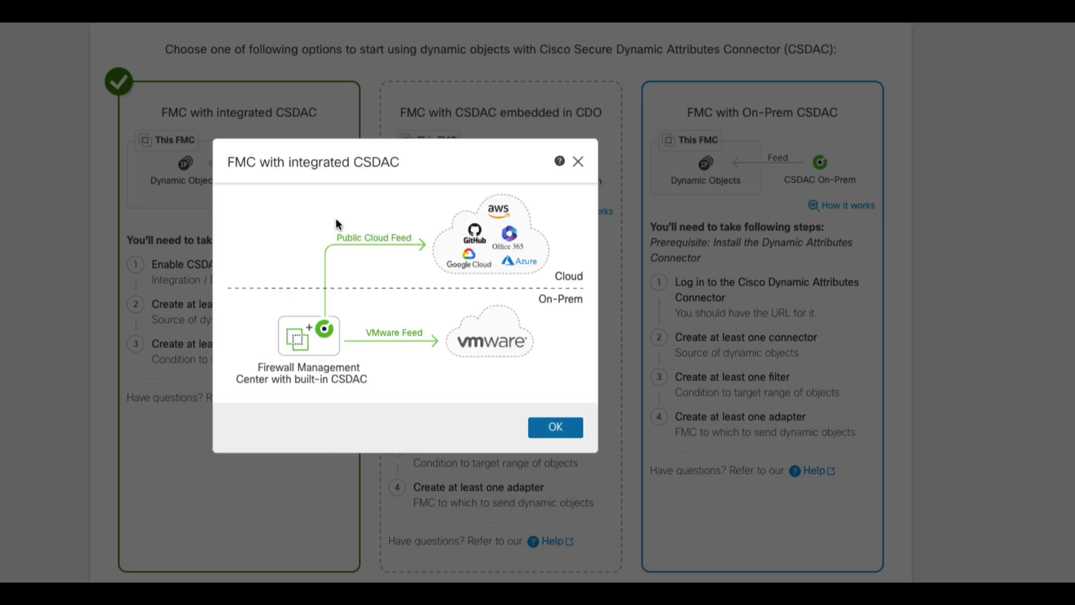
left_click(554, 425)
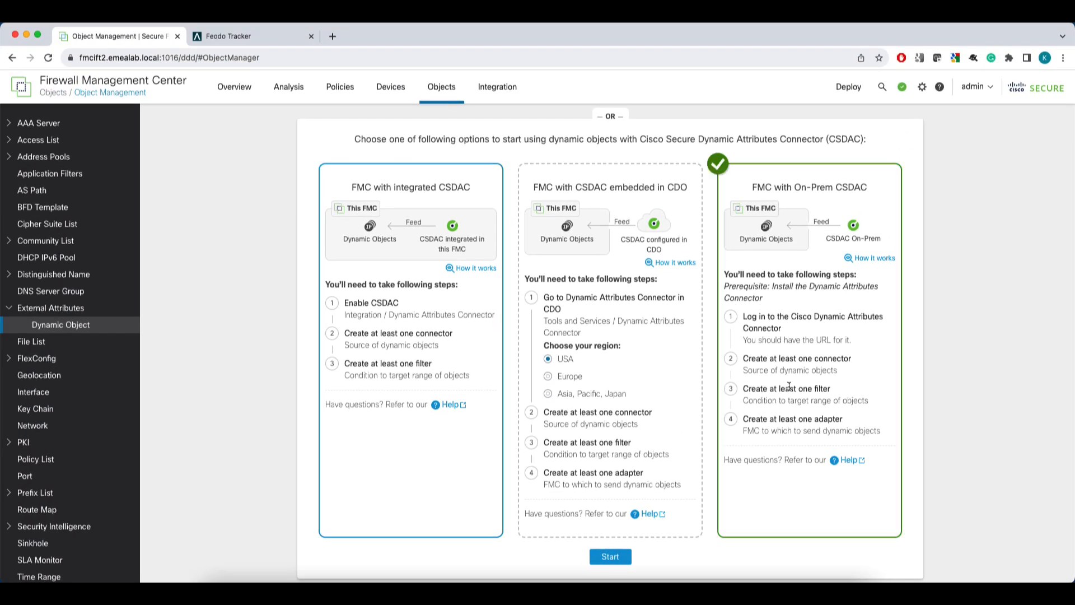
Load and read the csdac role's full Read Me with its install command and playbook examples
left_click(609, 556)
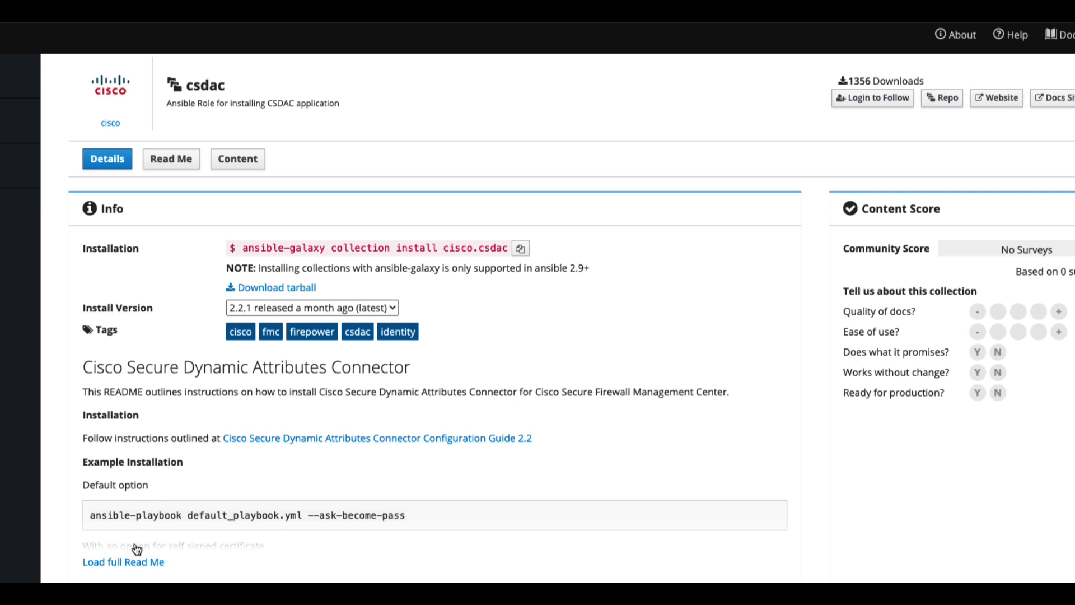
left_click(170, 158)
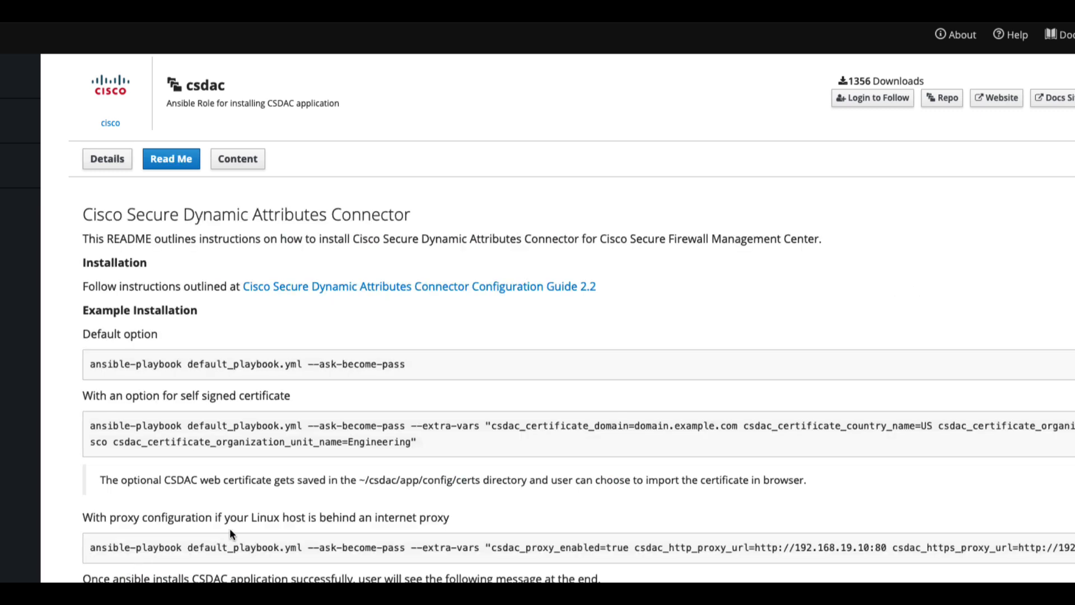
scroll("down", 3)
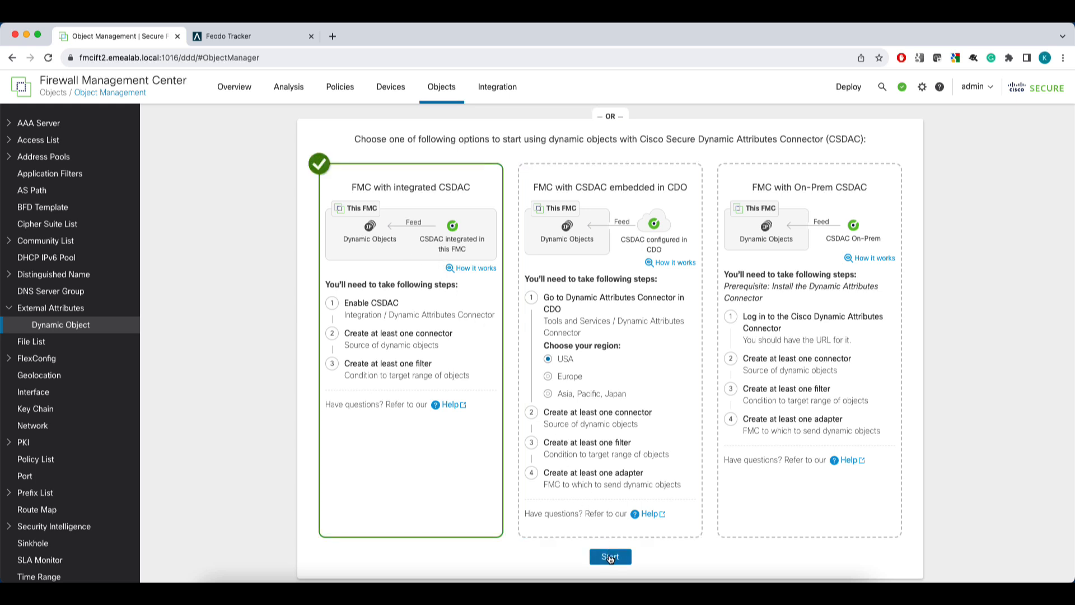
Start integrated CSDAC setup and check the Management Interfaces proxy settings under System Configuration
left_click(609, 556)
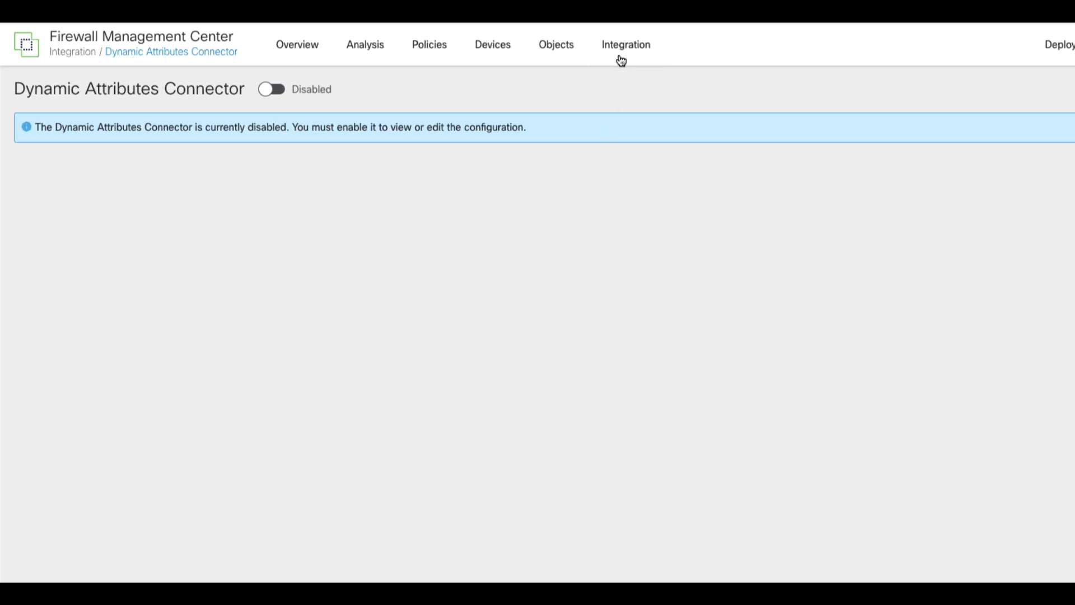
left_click(624, 45)
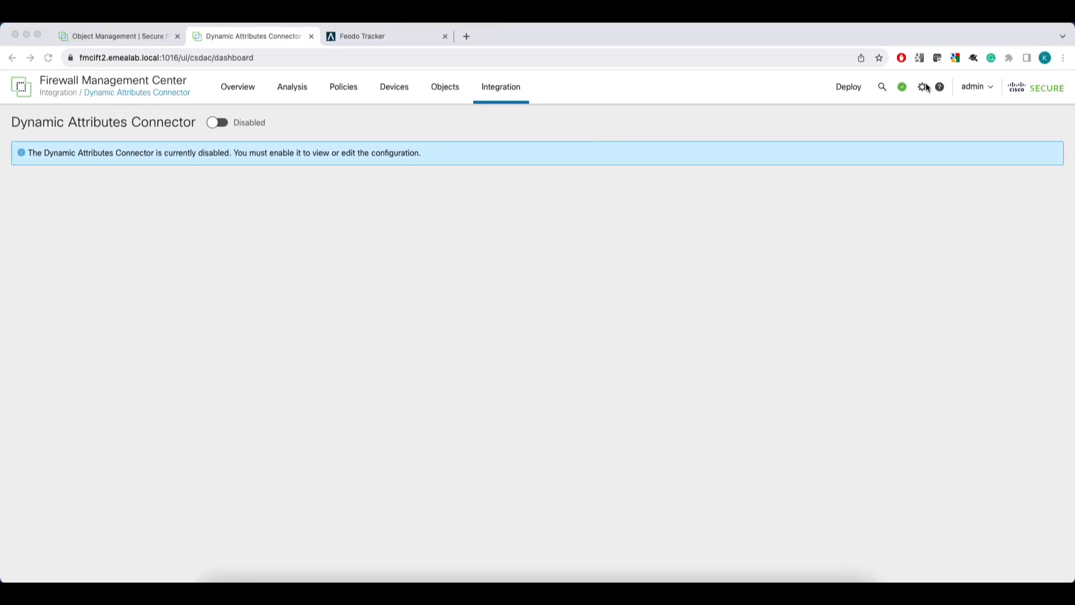
left_click(921, 86)
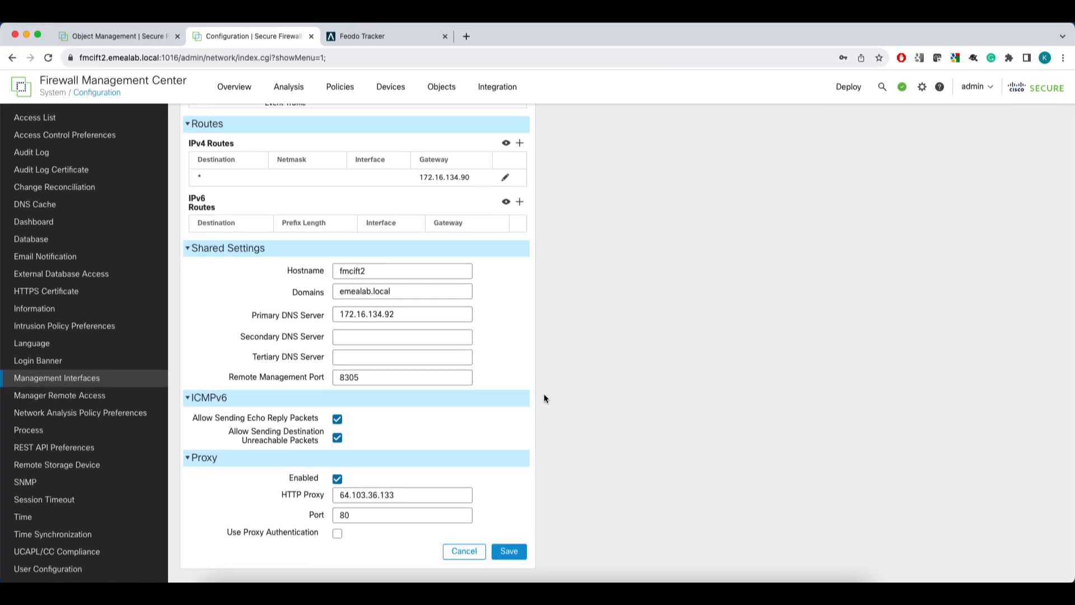
Go to Integration > Dynamic Attributes Connector, still shown disabled
left_click(496, 87)
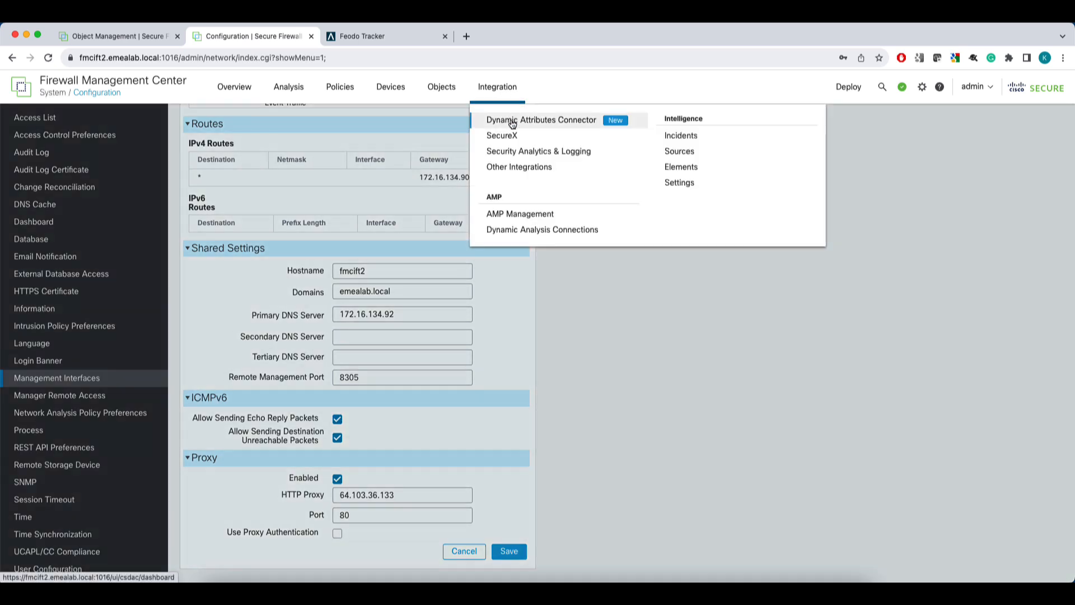
left_click(541, 120)
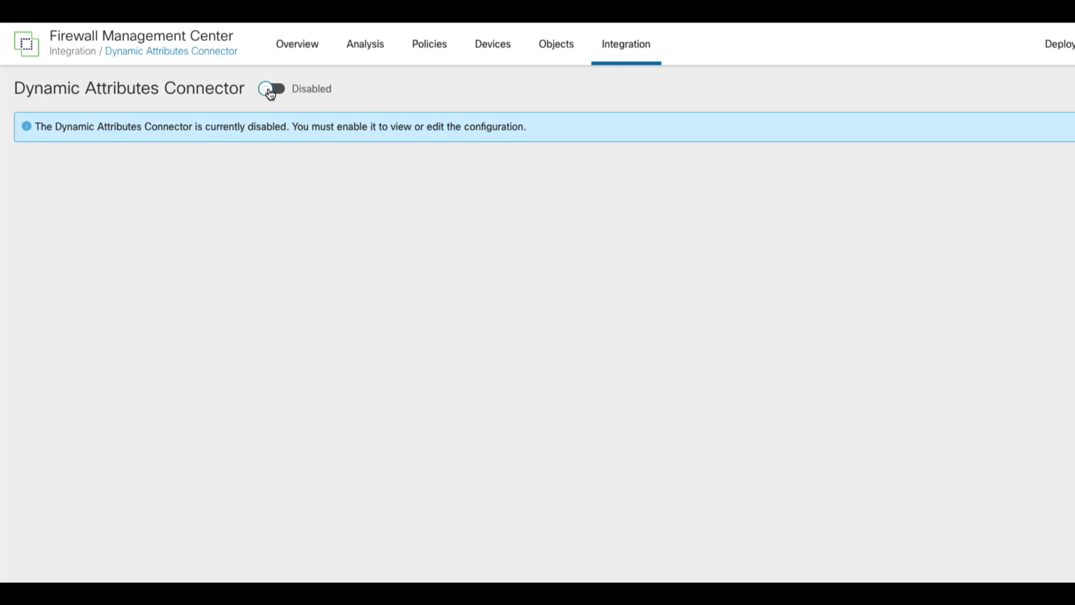
Switch the Dynamic Attributes Connector to Enabled and dismiss the successful setup summary
left_click(271, 88)
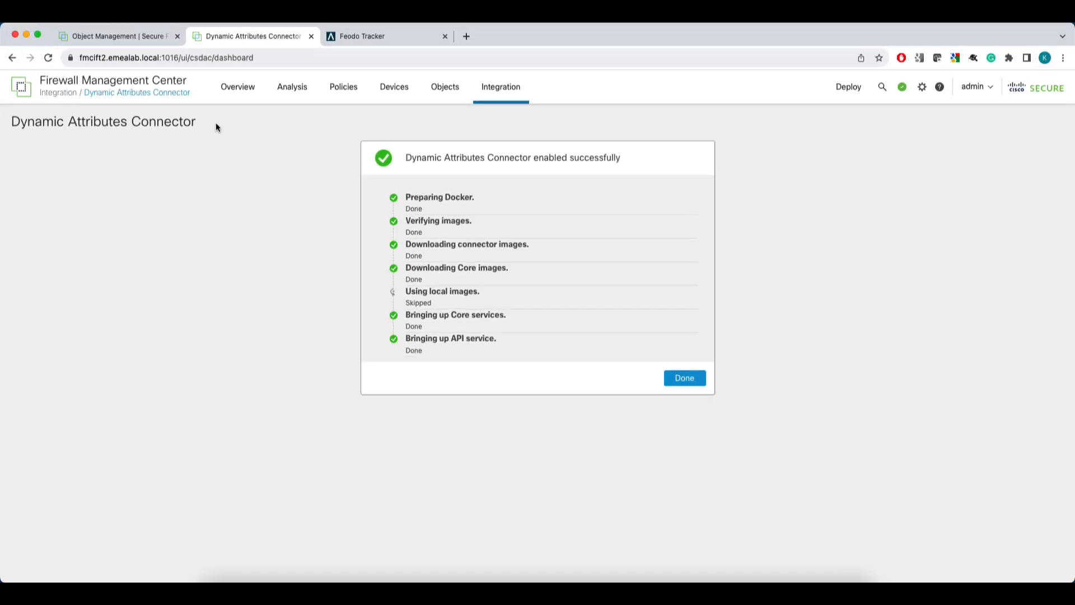
mouse_move(558, 168)
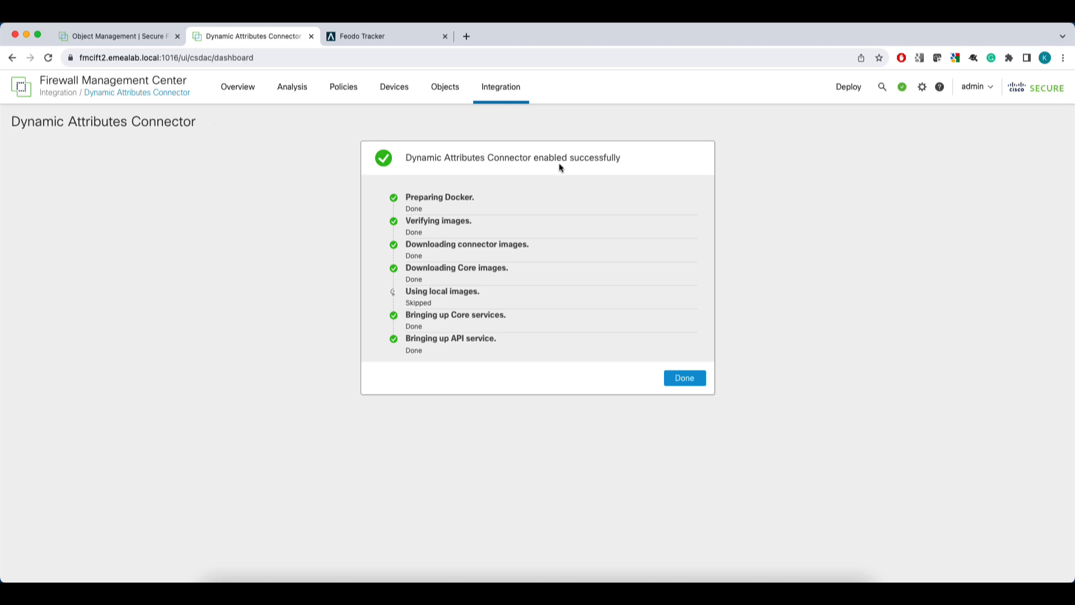
left_click(683, 377)
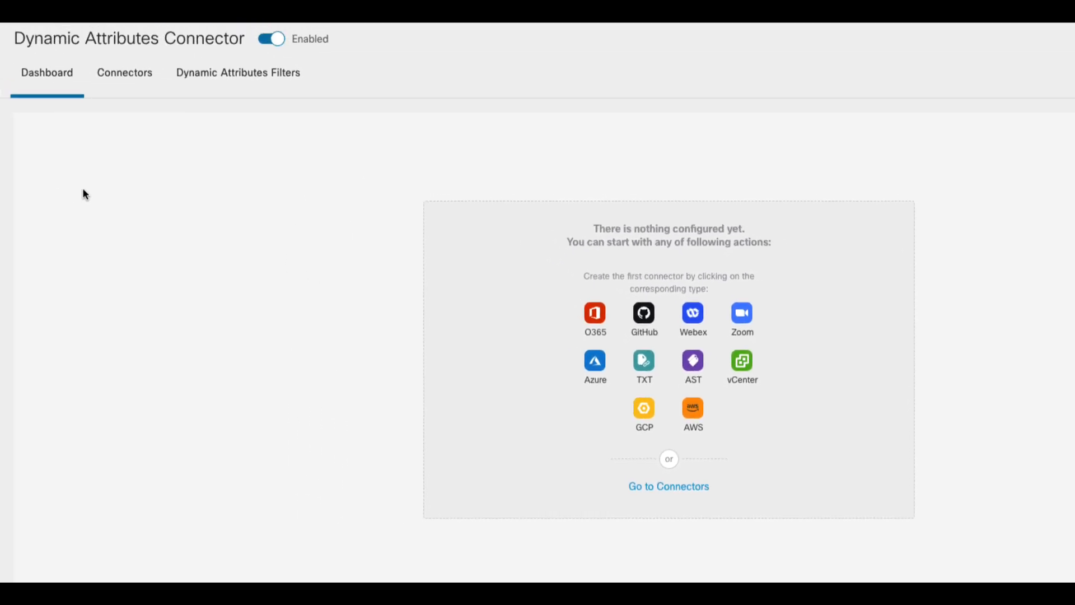
left_click(125, 73)
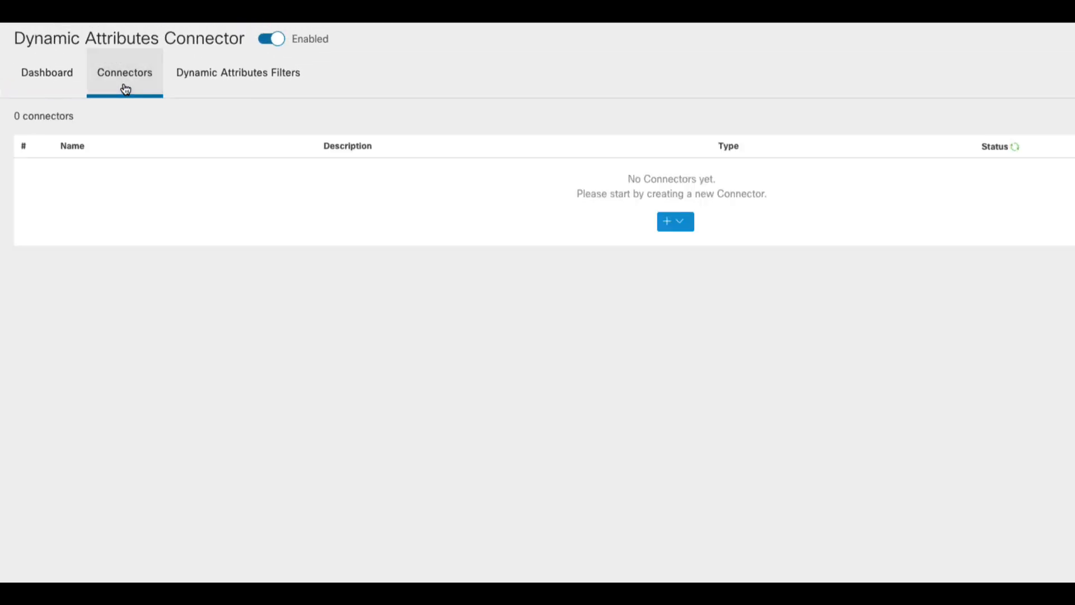
left_click(237, 72)
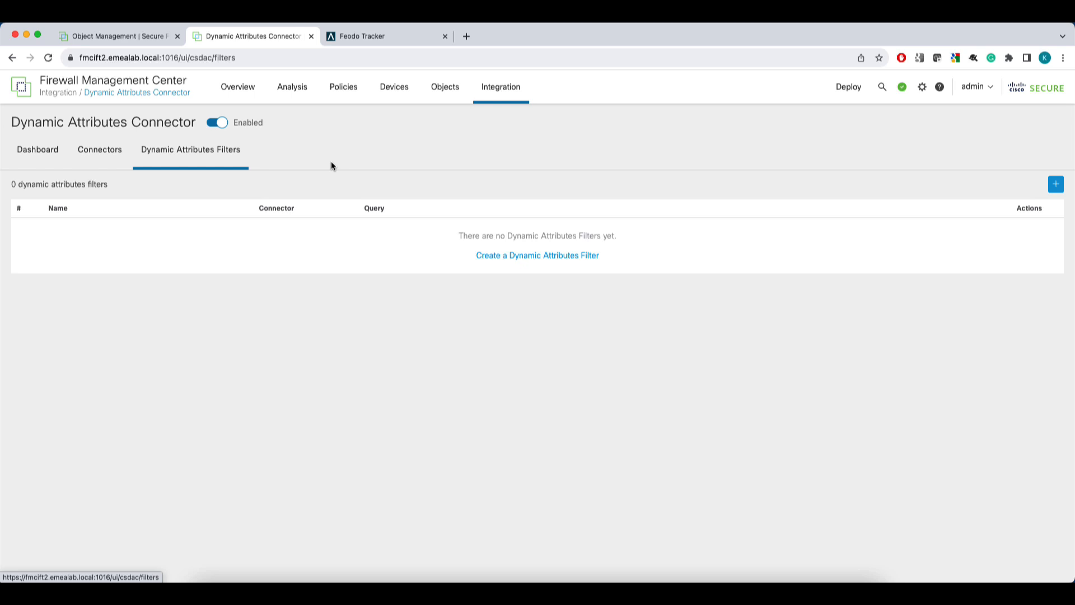
left_click(37, 149)
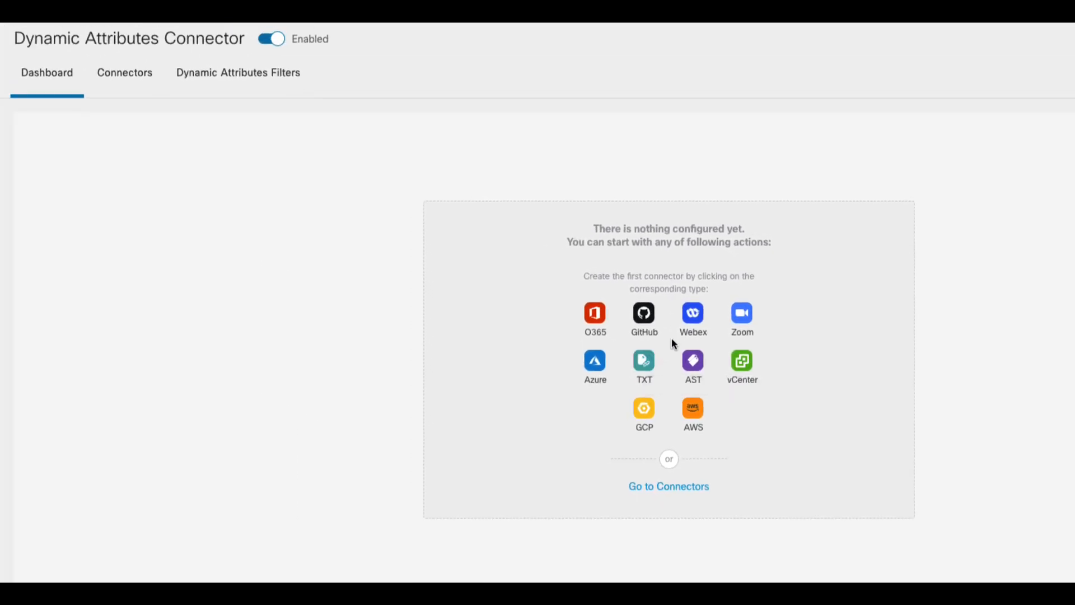
Create a Webex connector named 'WebEx C', pull interval 90, Provider Reserved IPs on, tested and saved
left_click(691, 312)
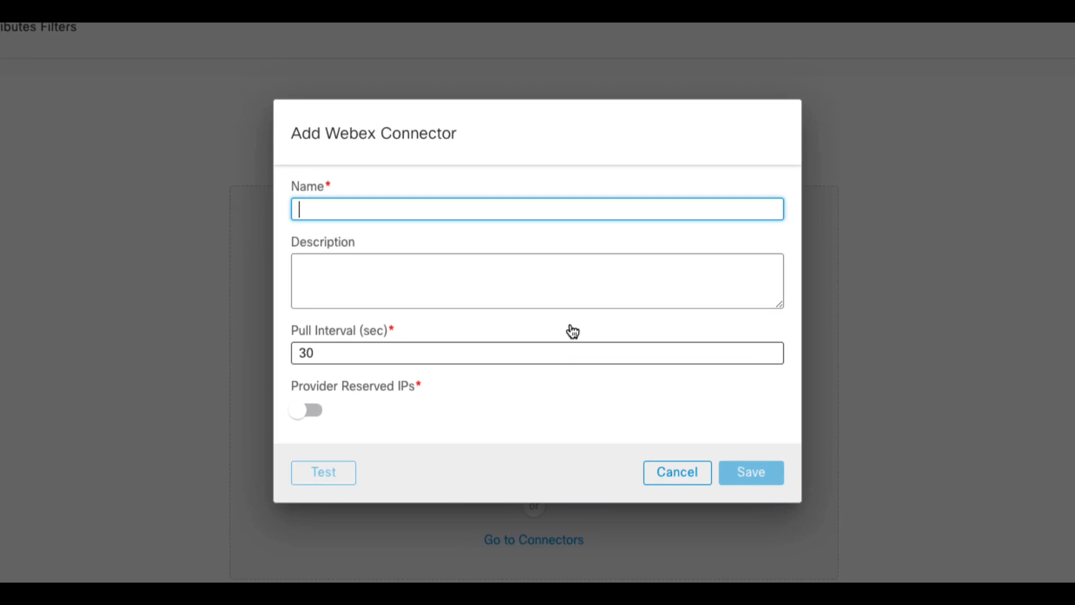
type("WebEx Connector")
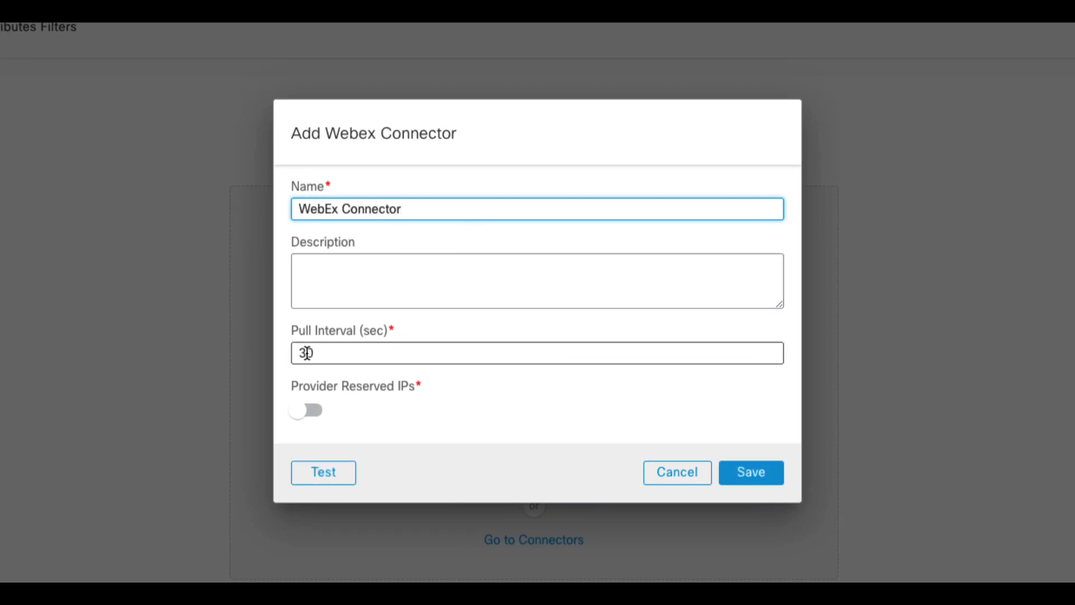
type("9")
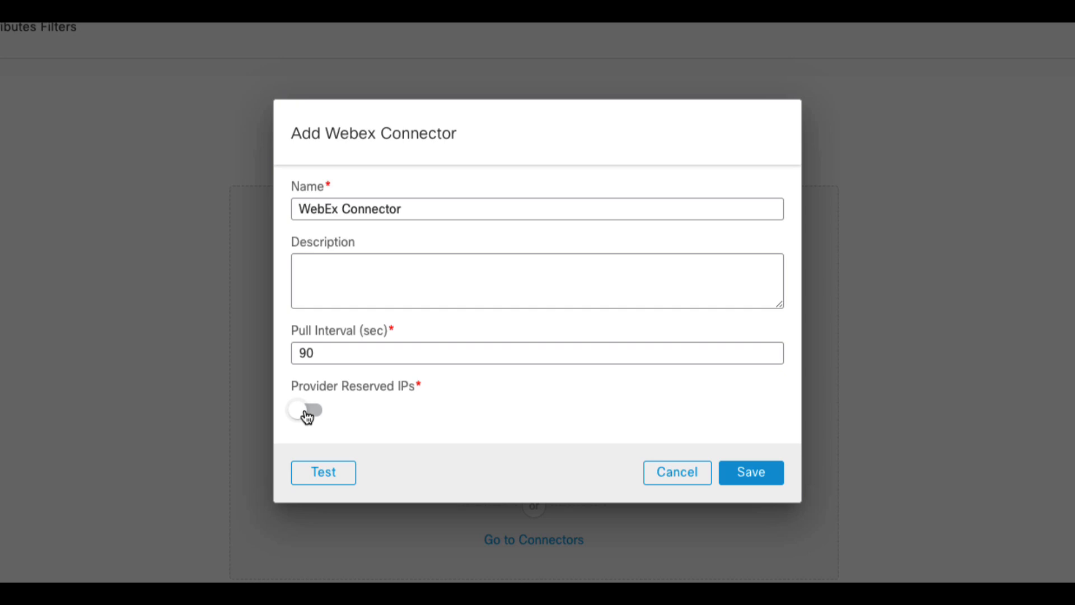
left_click(305, 411)
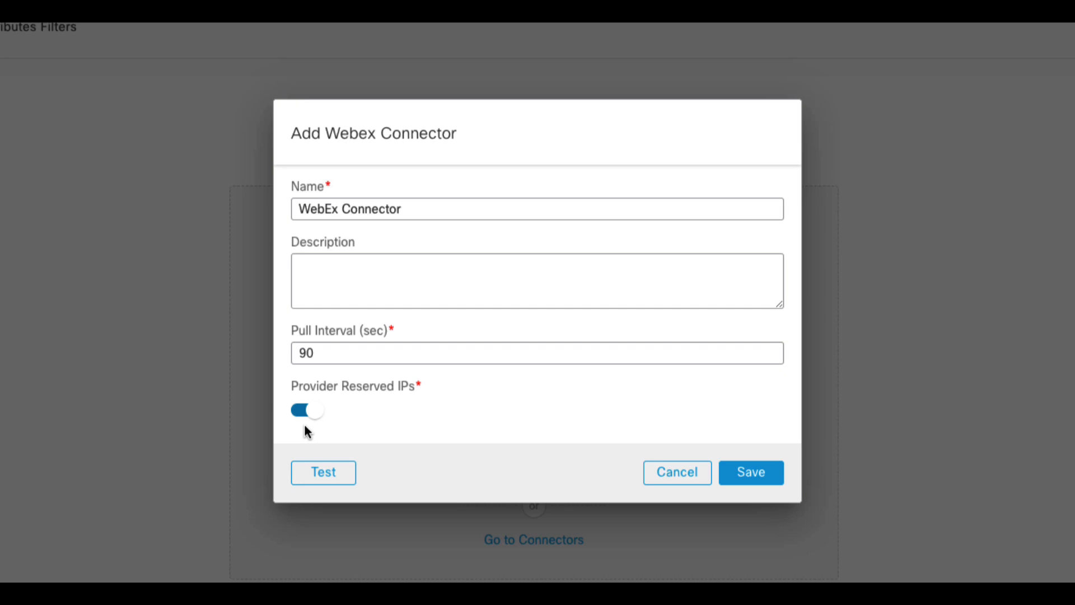
left_click(323, 471)
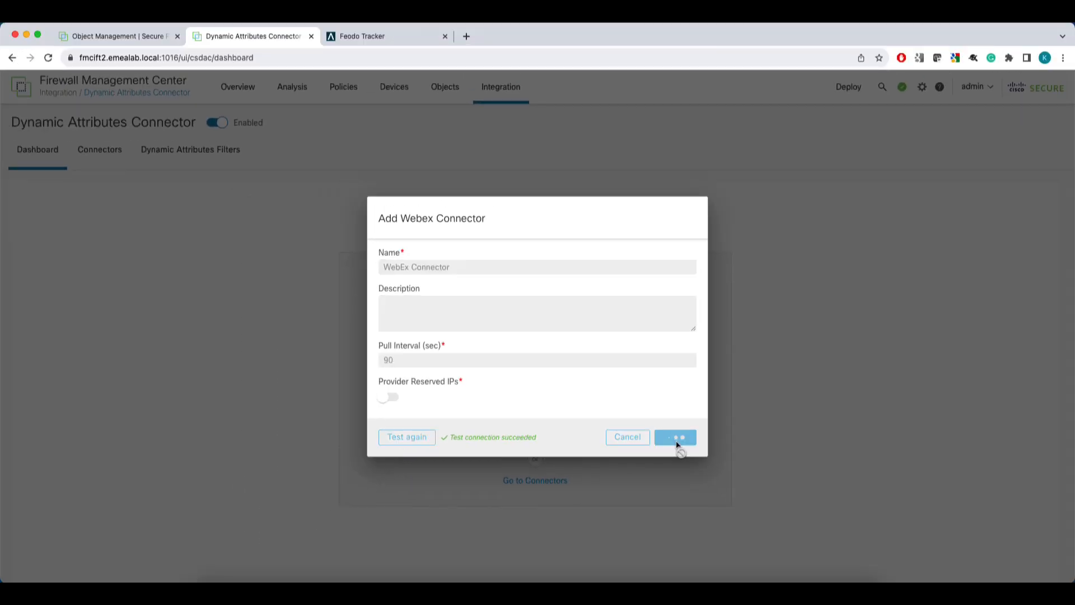
left_click(674, 437)
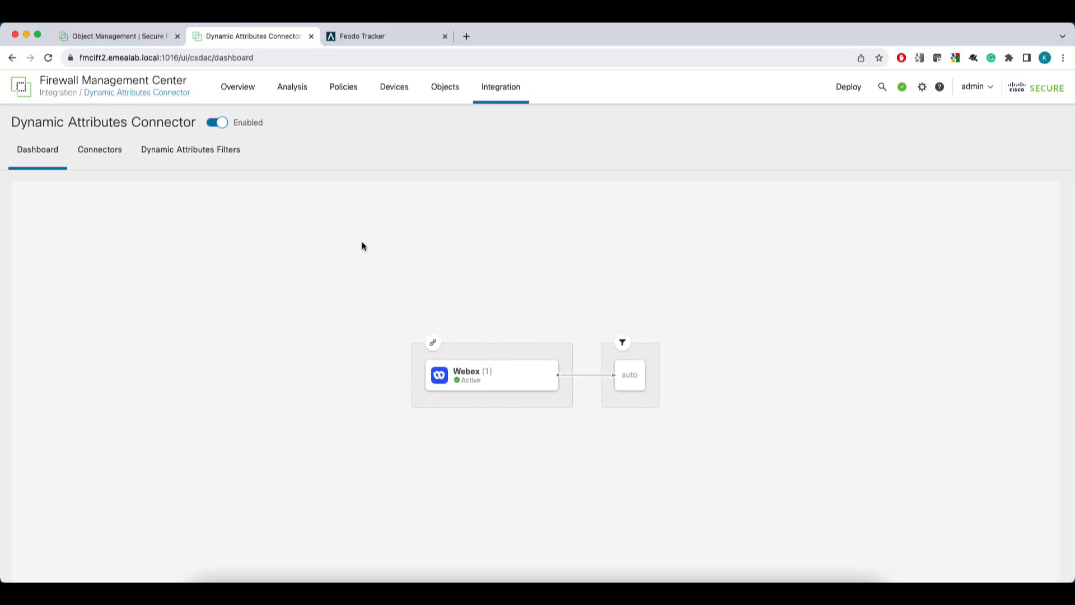
Refresh Dynamic Objects to list webex_calling and webex_meetings_and_messaging with mapped IPs
left_click(116, 36)
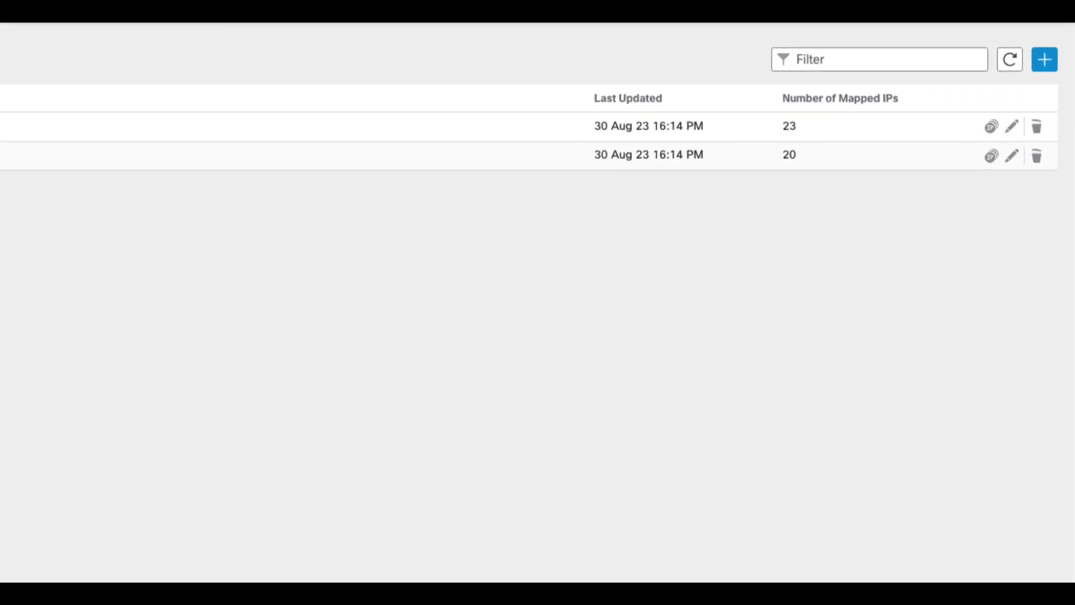
left_click(1009, 60)
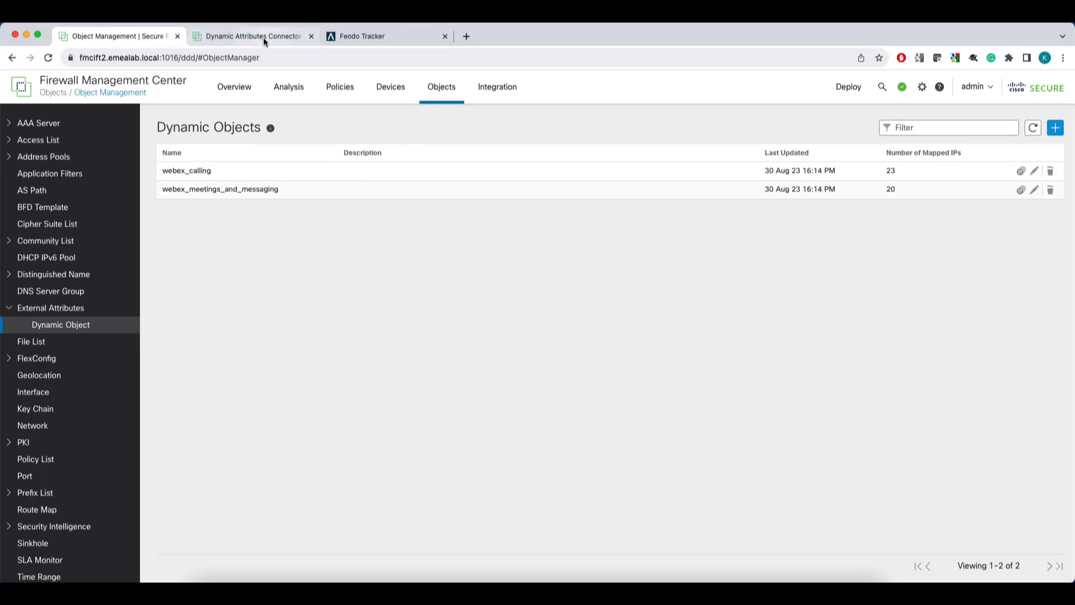
Add a Zoom connector named 'Zoom' with a 60-second pull interval, tested and saved
left_click(252, 36)
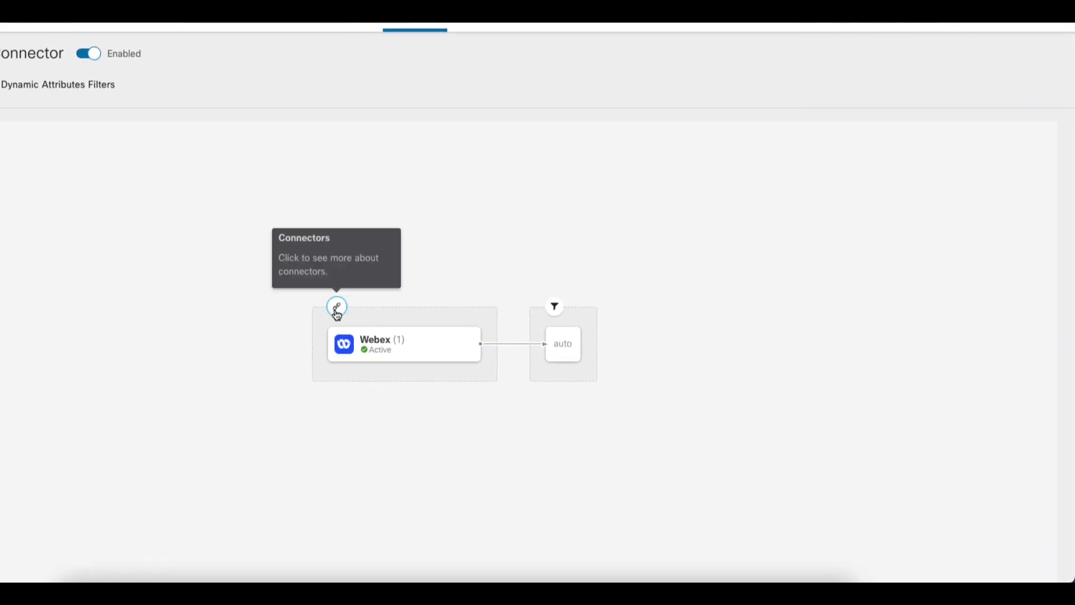
left_click(336, 306)
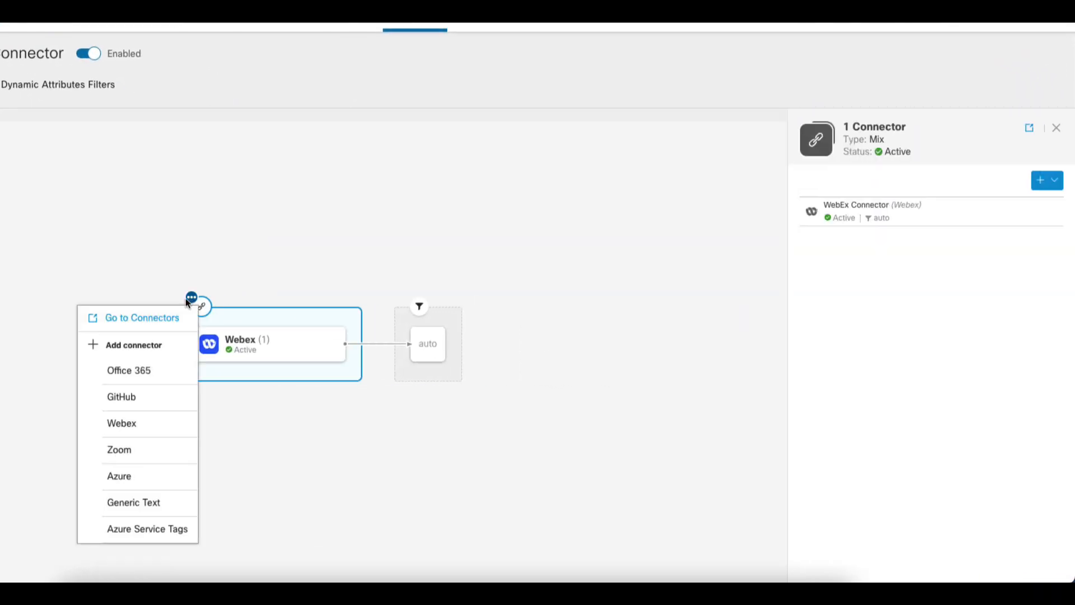
left_click(119, 449)
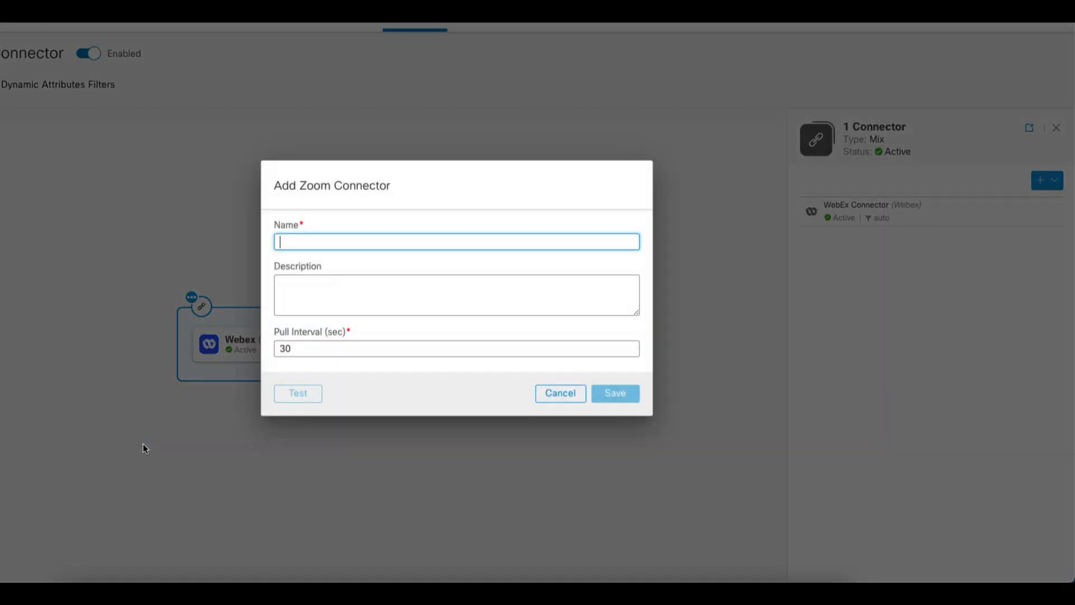
type("Zoom Connector")
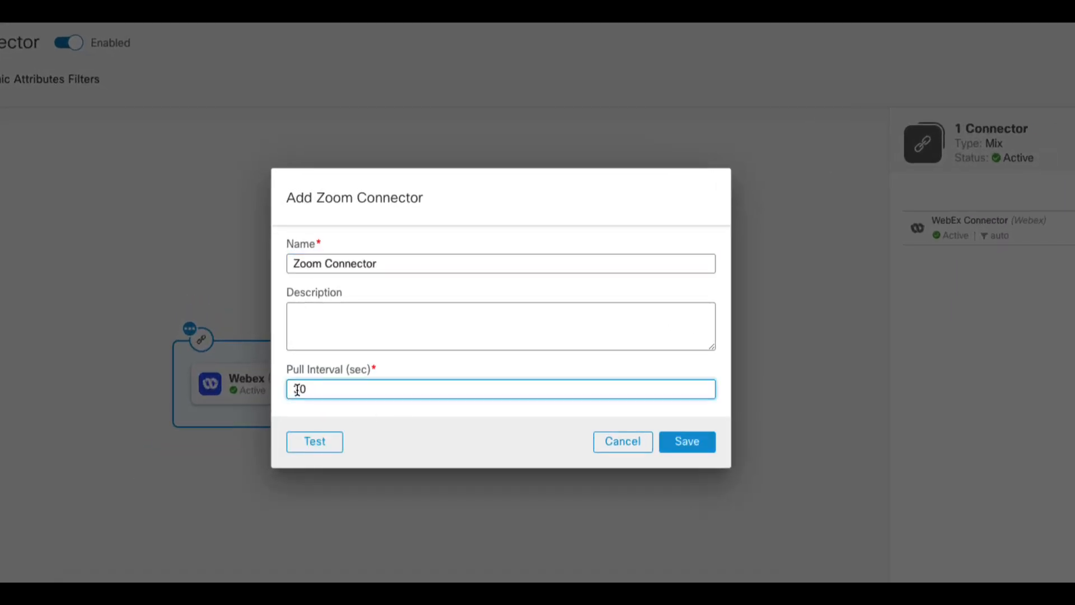
left_click(314, 441)
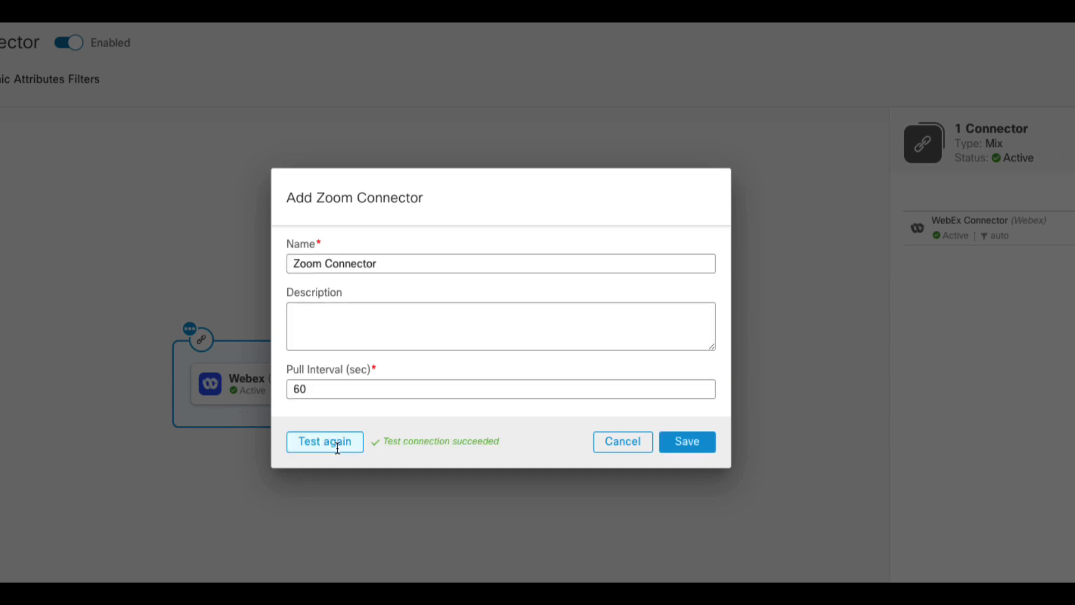
left_click(686, 441)
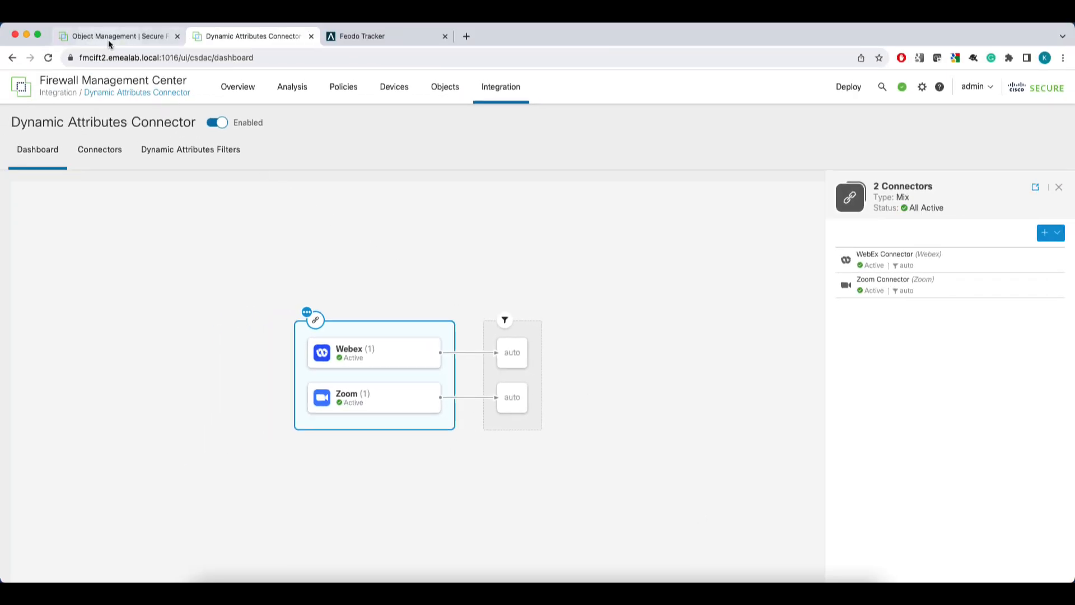
Refresh Dynamic Objects to show the six zoom_ objects and review zoom_cdn's mapped IPs
left_click(117, 36)
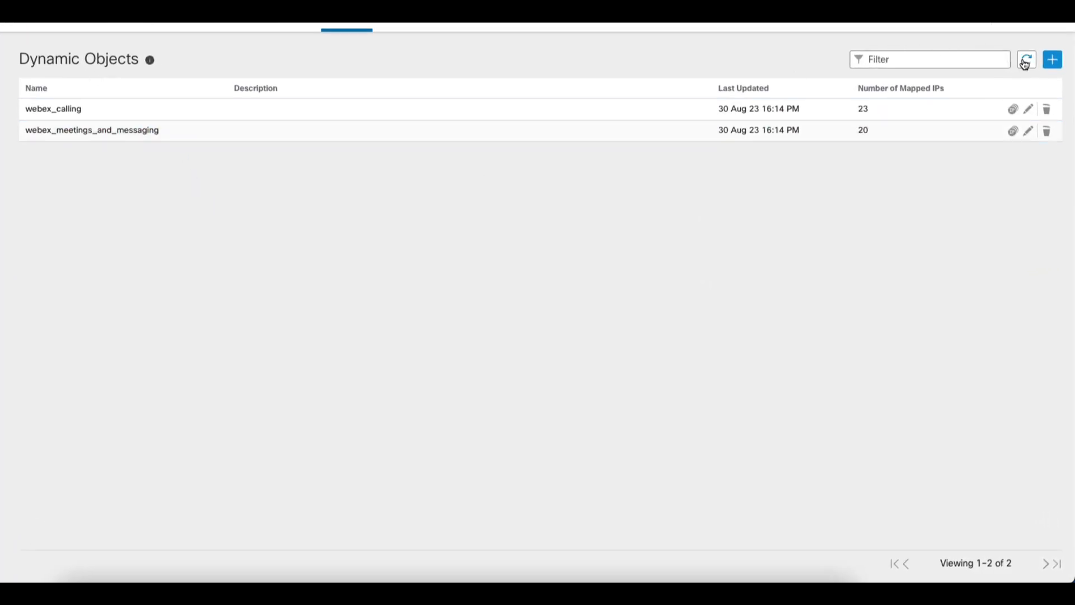
left_click(1026, 59)
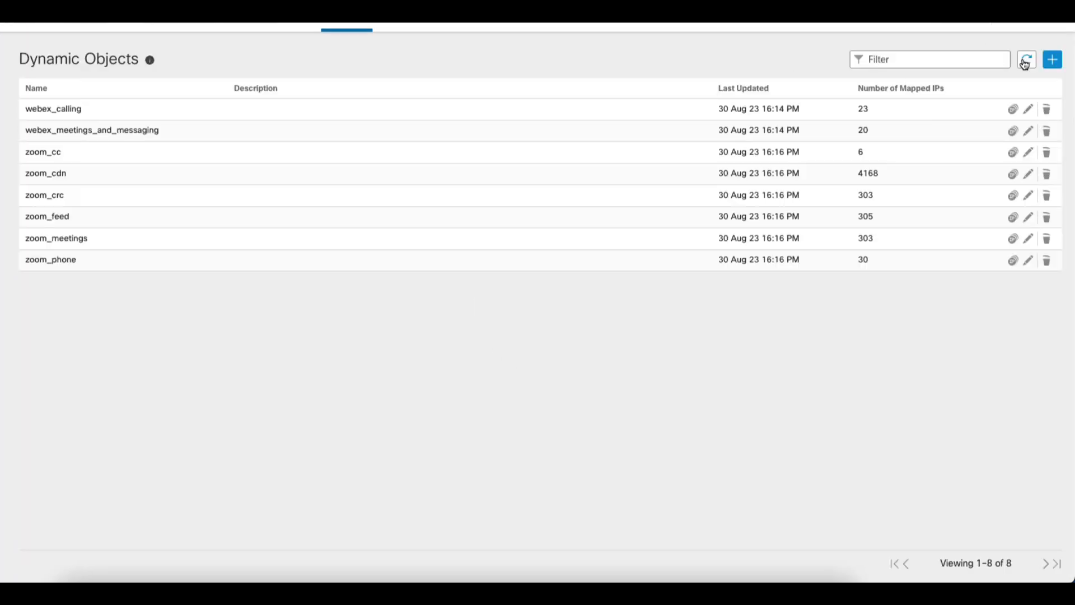
left_click(1013, 151)
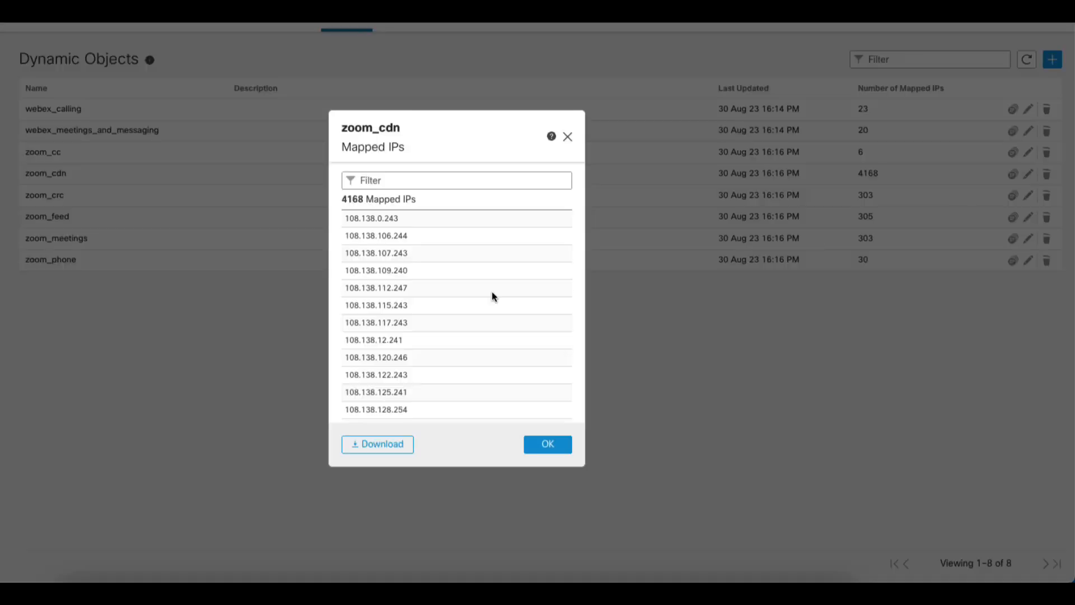
scroll("down", 3)
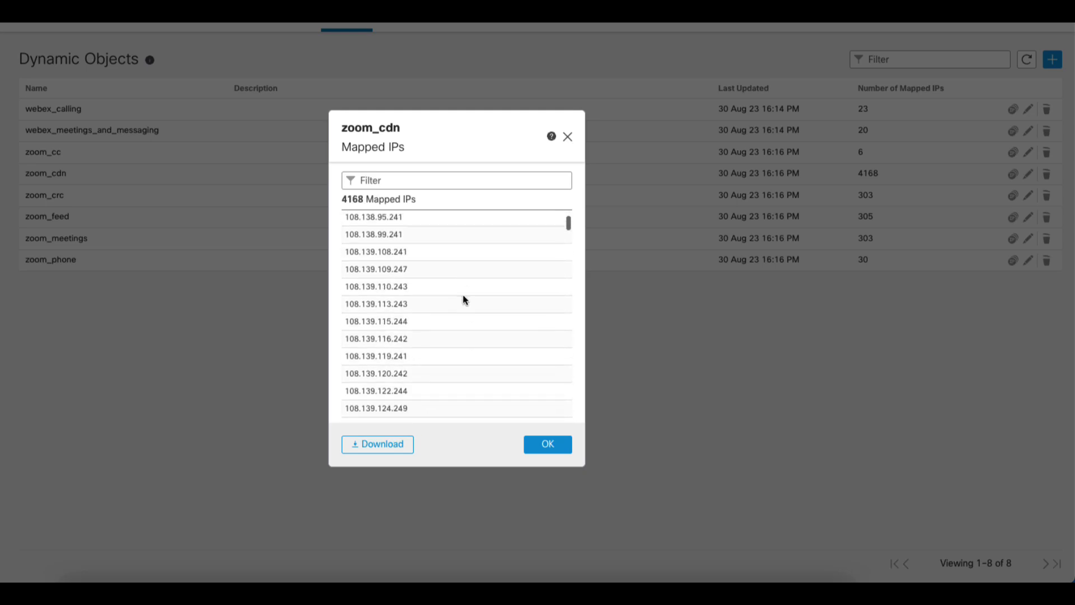
left_click(546, 443)
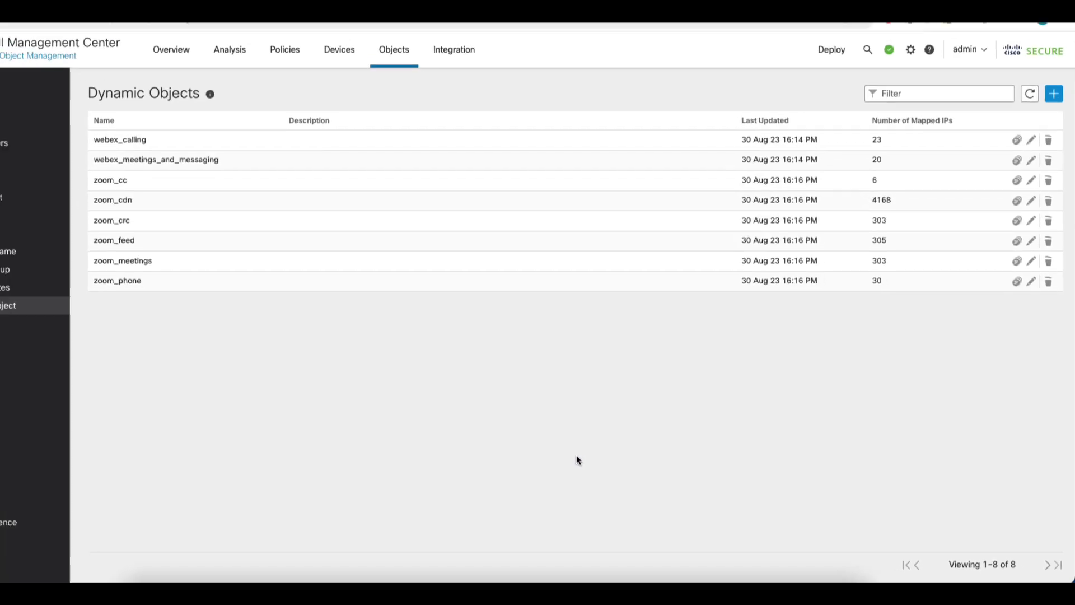
From the connector dashboard, start adding a Generic Text connector with its blank form
left_click(252, 36)
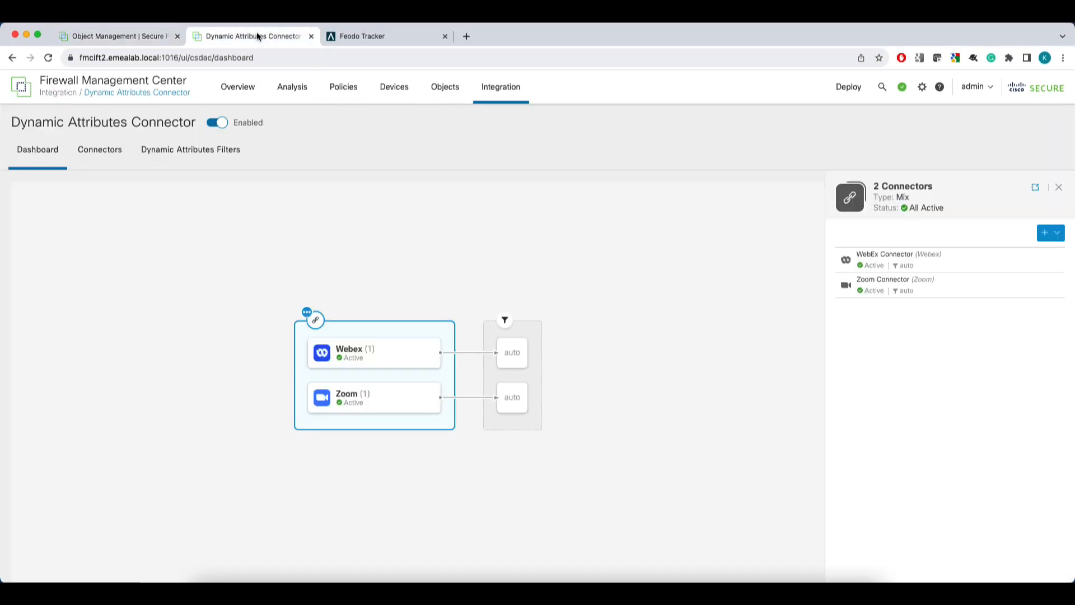
left_click(307, 312)
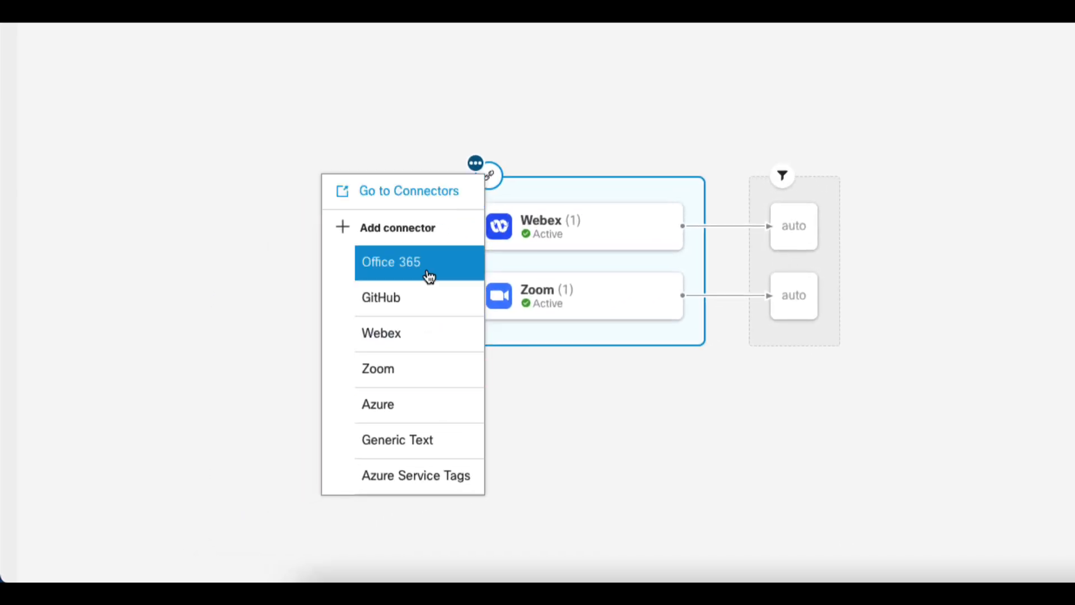
mouse_move(427, 298)
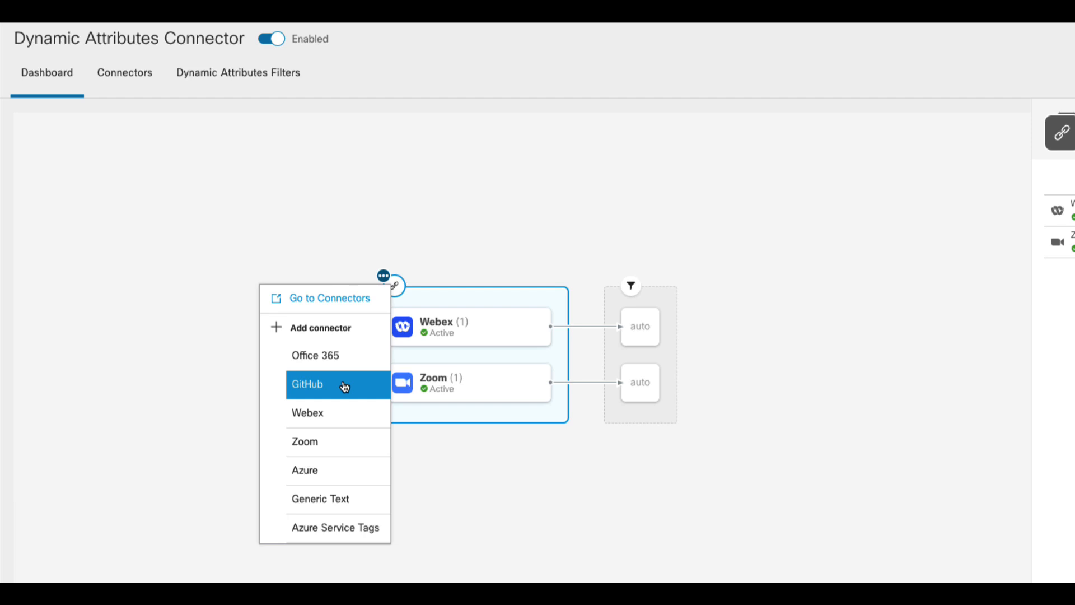
mouse_move(334, 470)
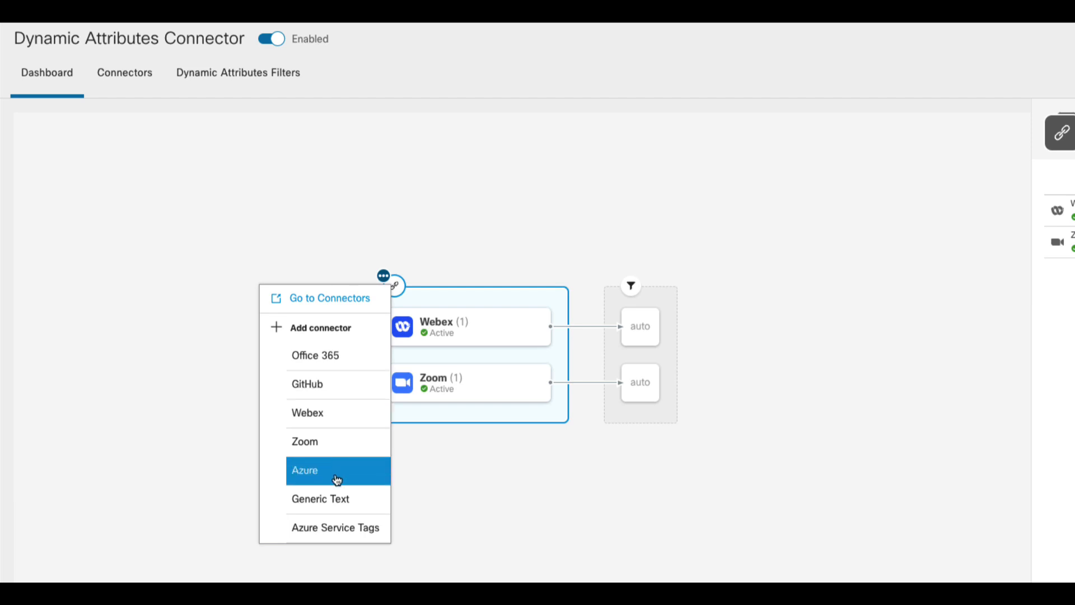
left_click(320, 498)
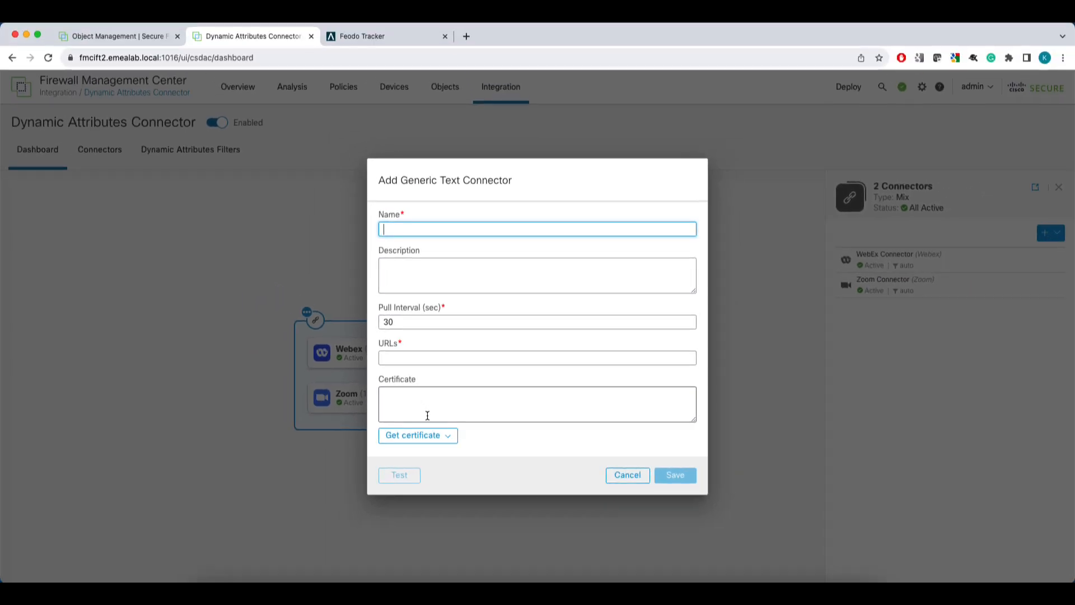
On Feodo Tracker, open the recommended Botnet C2 IP blocklist as plain text and copy its URL
left_click(385, 36)
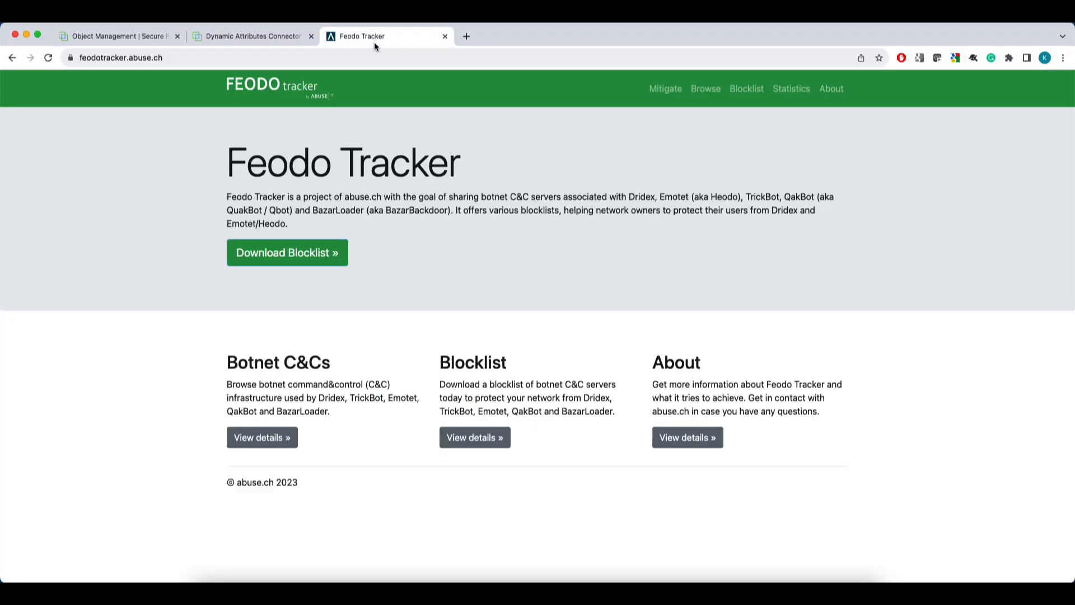
left_click(474, 438)
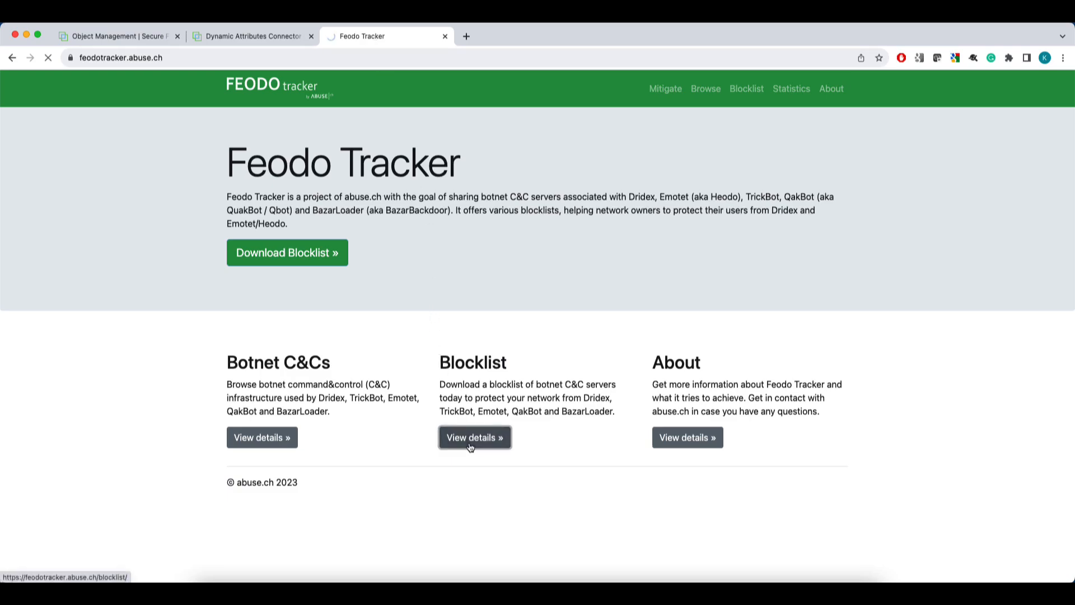
left_click(474, 438)
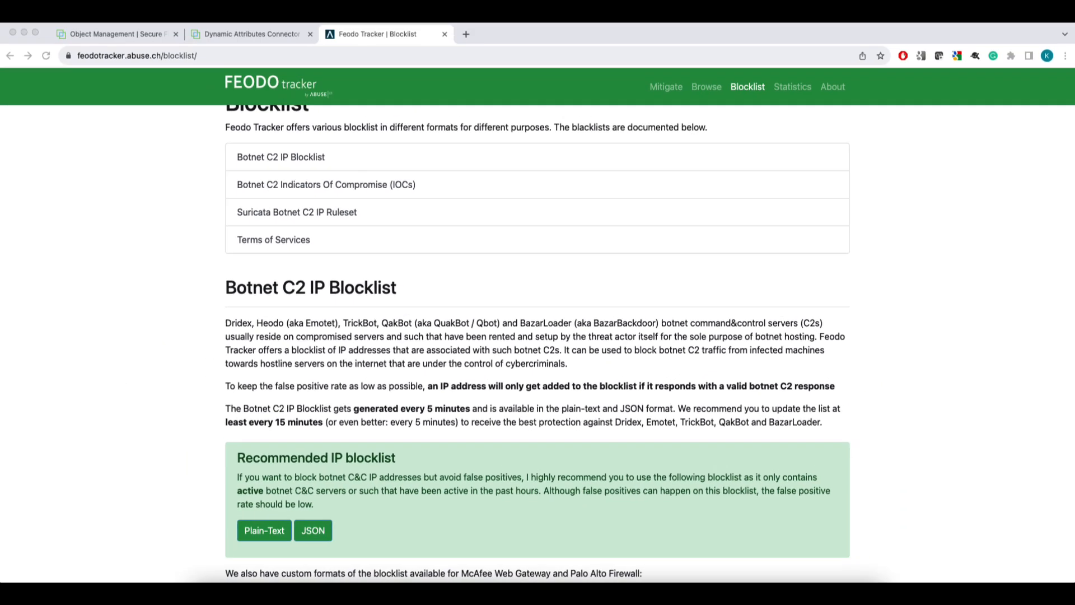
left_click(264, 529)
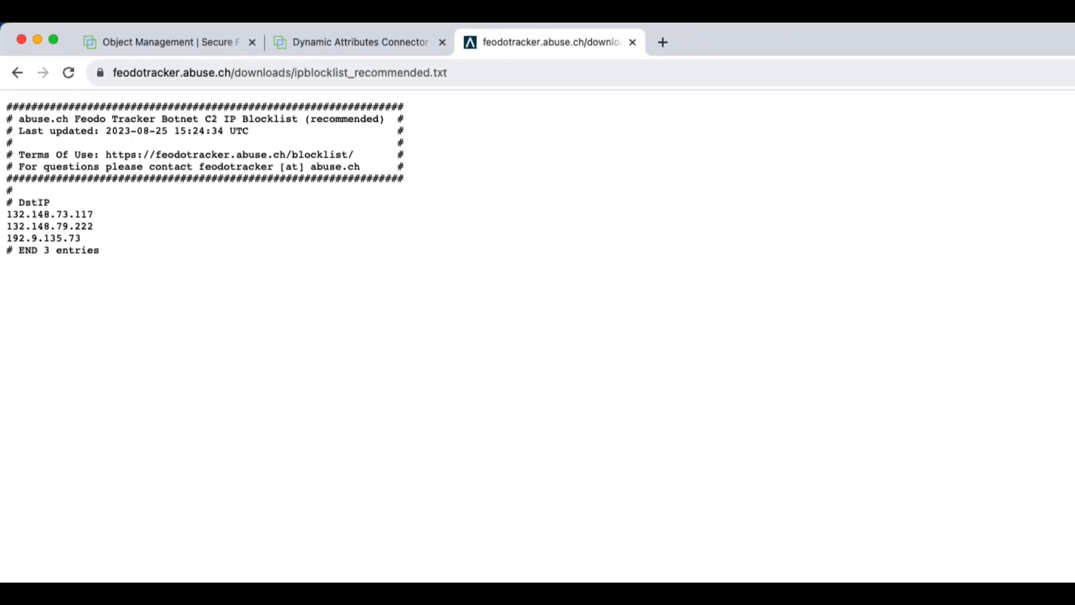
left_click(279, 71)
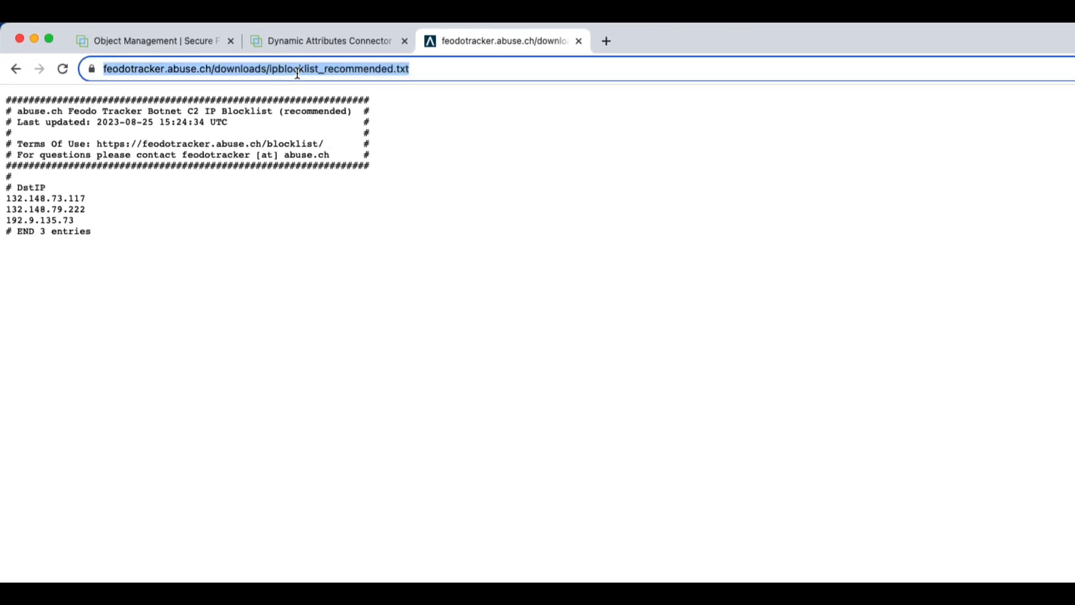
right_click(329, 199)
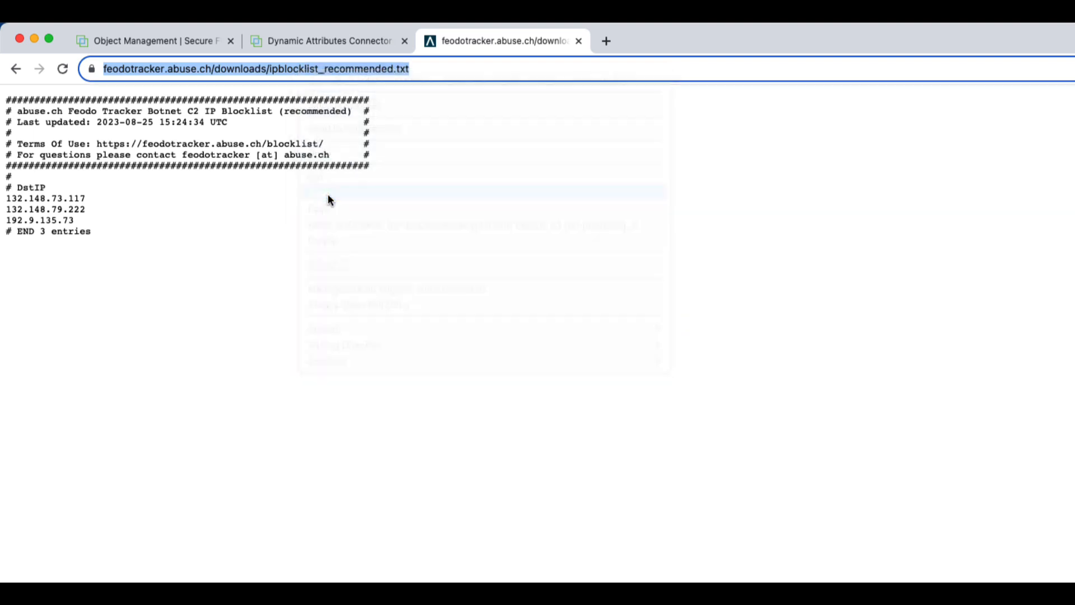
Fill the Generic Text form with the Feodo ipblocklist_recommended.txt URL and name 'Feodo CnC IP Blocklist', interval 300
left_click(326, 39)
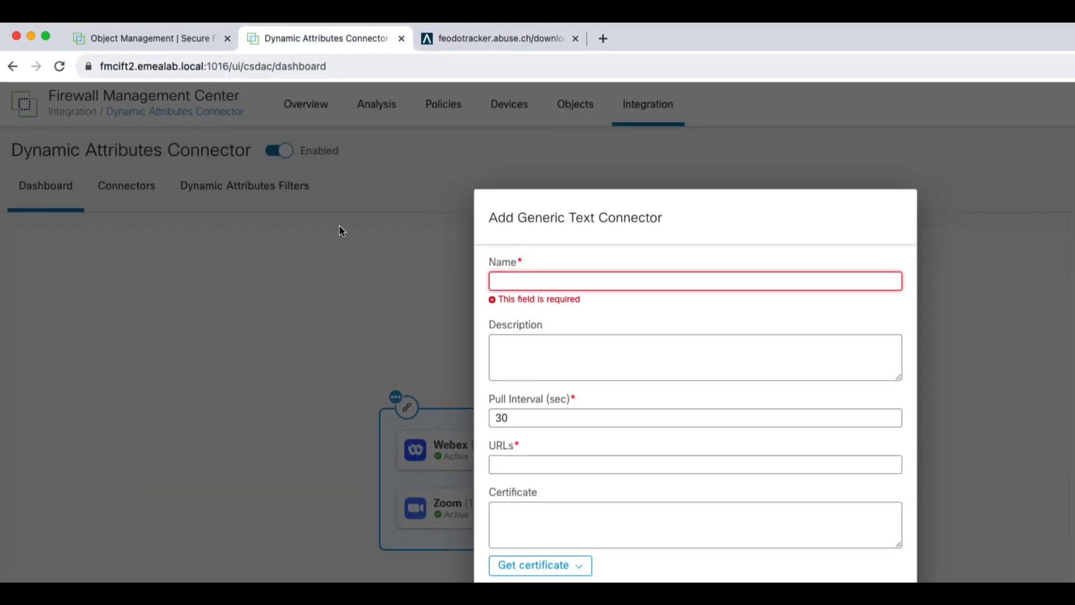
type("https://feodotracker.abuse.ch/downloads/ipblocklist_recommended.txt")
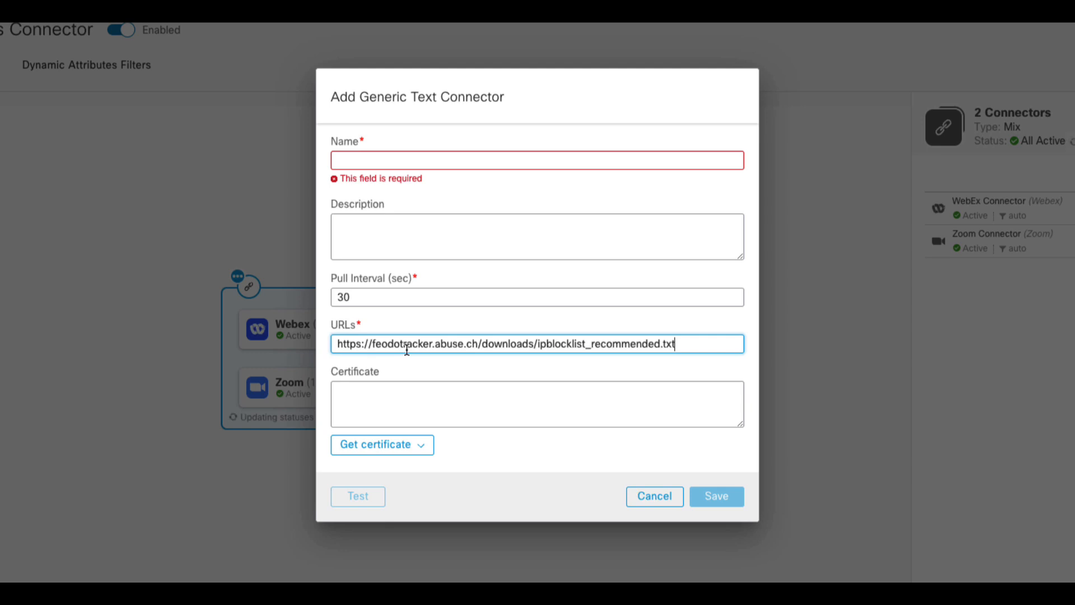
type("Feodo CnC IP Blocklist")
left_click(537, 297)
type("0")
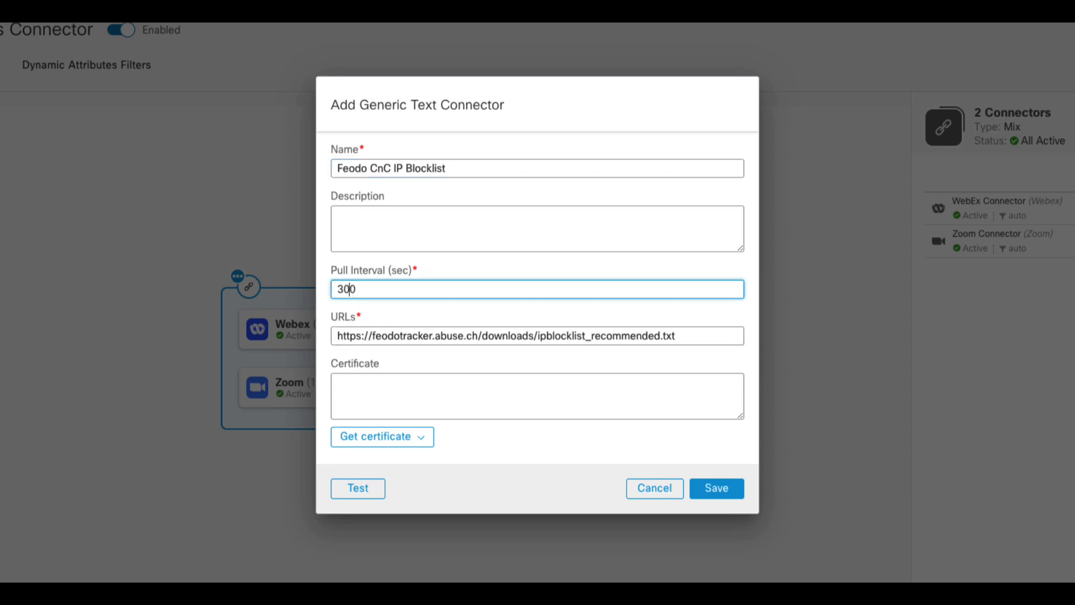
Fetch the blocklist site's certificate chain and save the connector, now third active on the dashboard
left_click(380, 436)
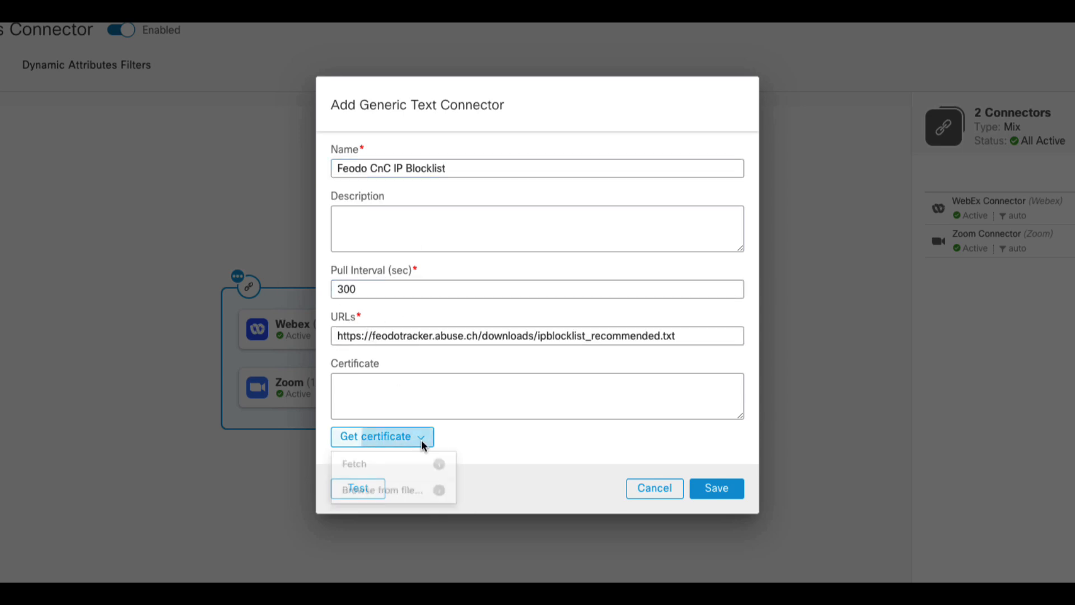
left_click(355, 464)
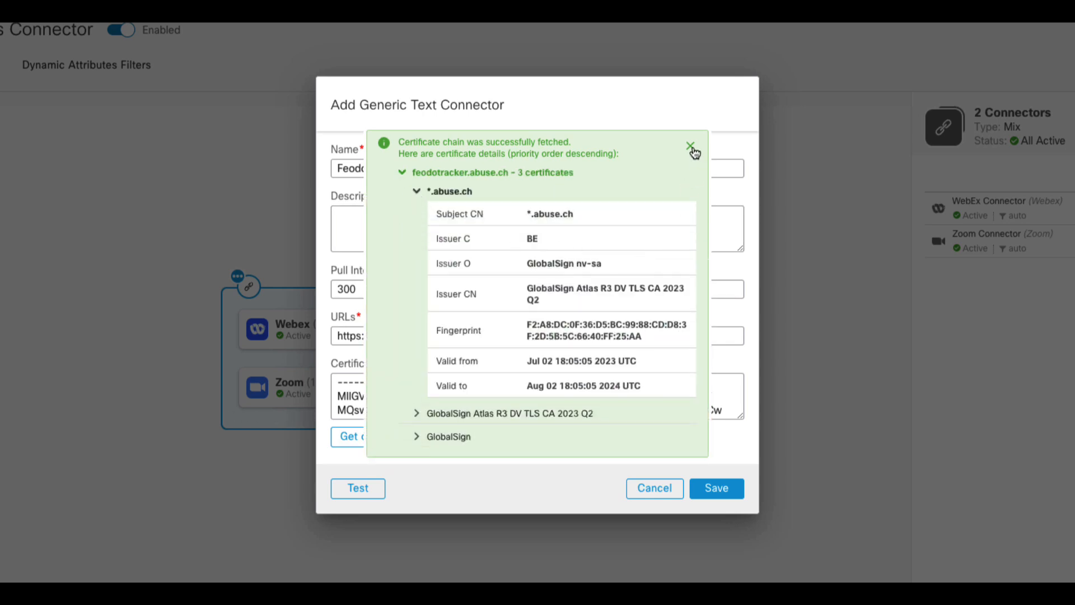
left_click(692, 147)
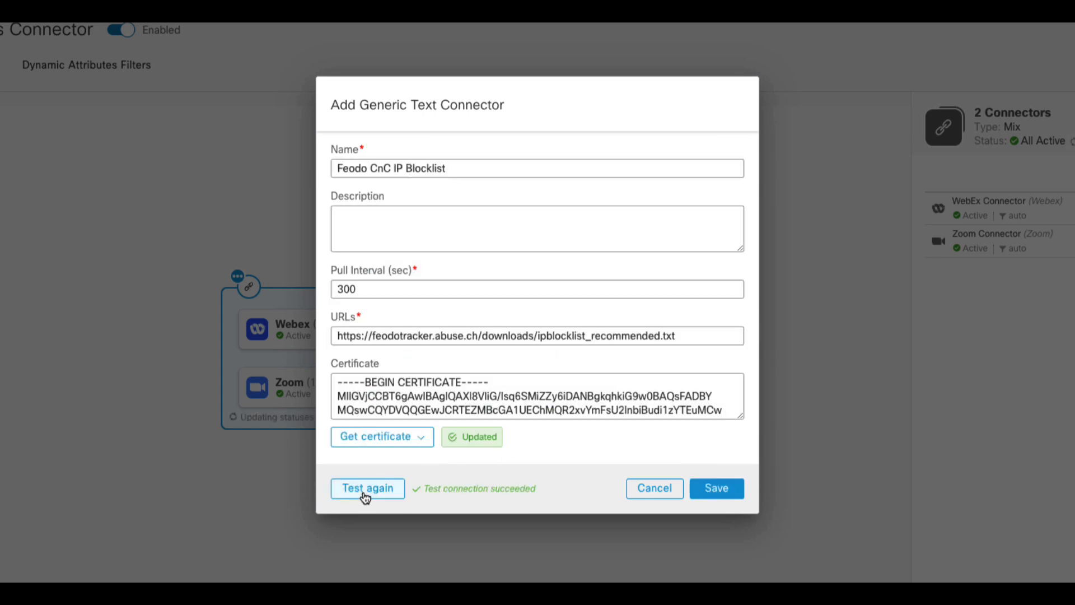
left_click(715, 487)
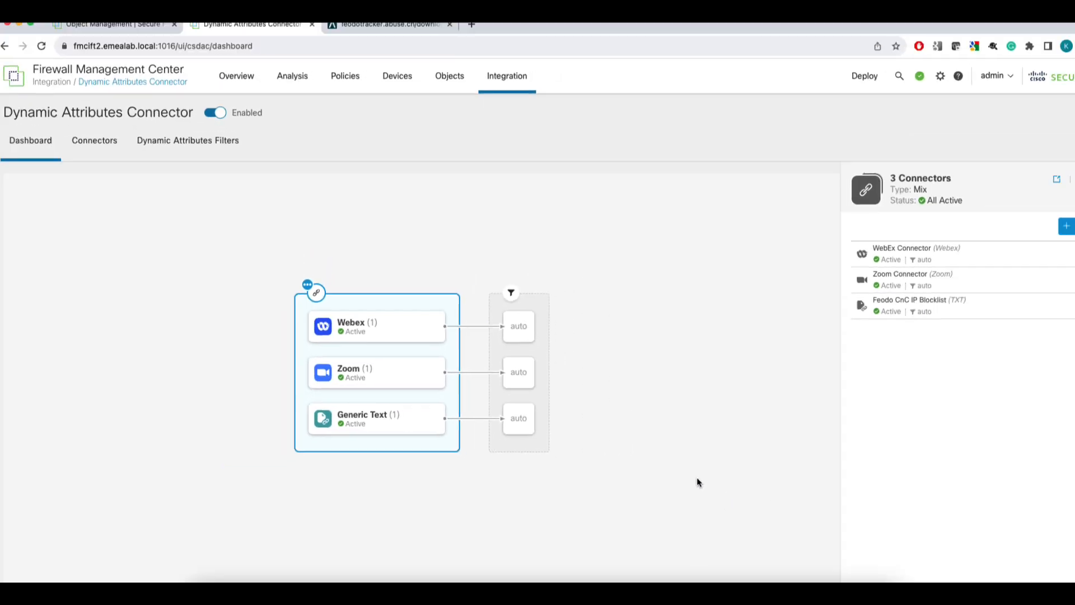
View the 3 IPs mapped to the ipblocklist_recommended dynamic object and dismiss the list
left_click(116, 36)
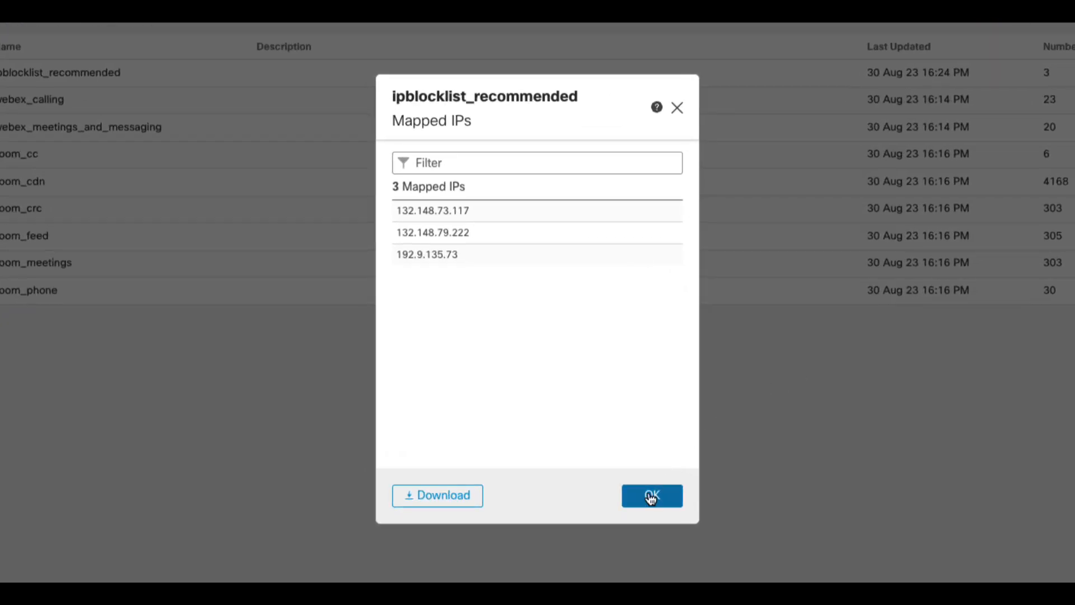
left_click(651, 494)
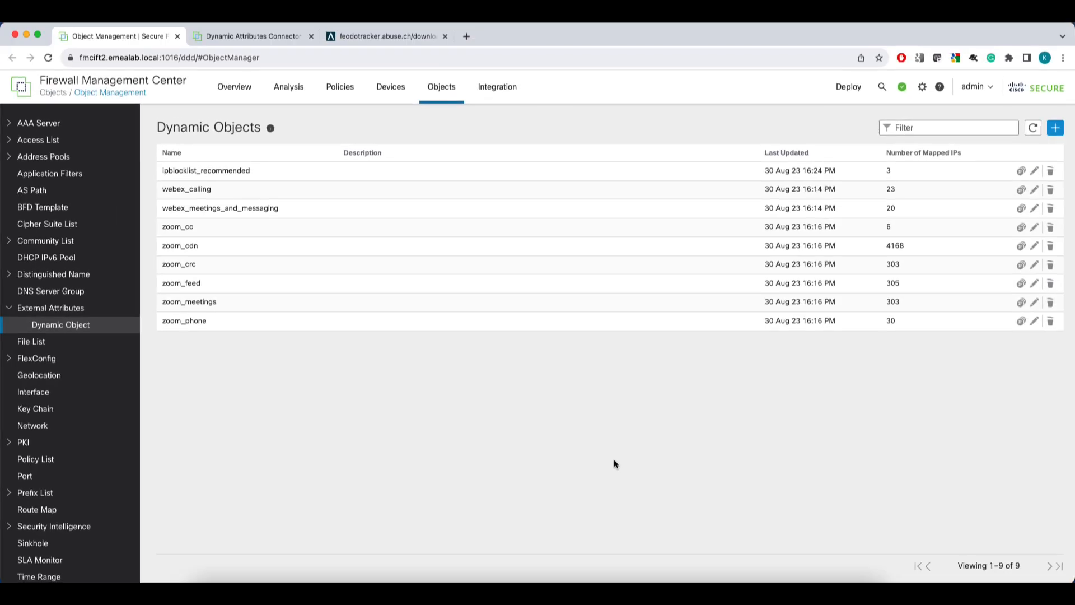
mouse_move(1034, 127)
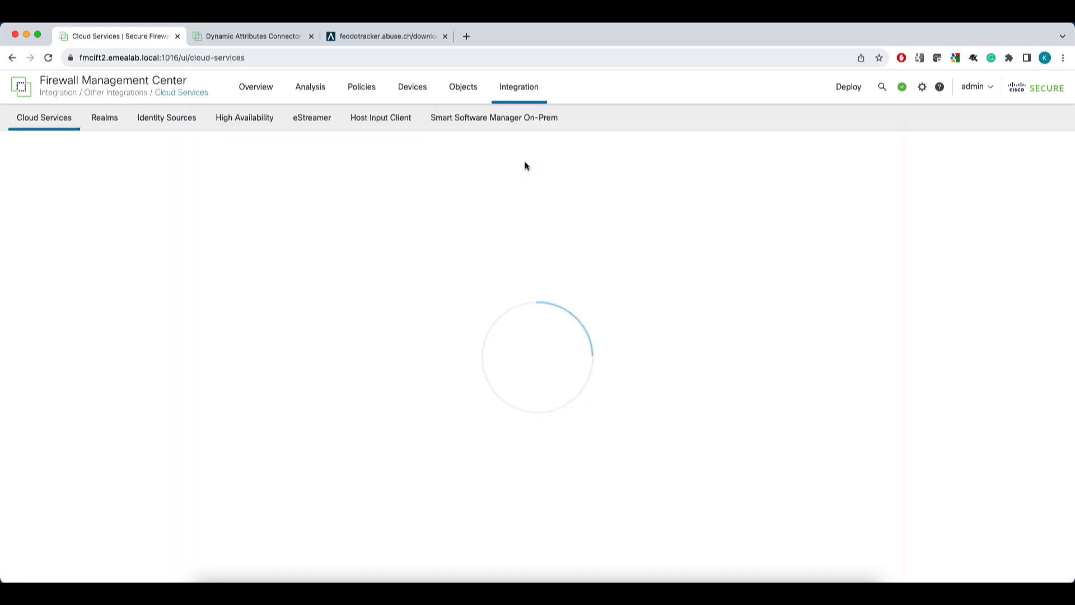
left_click(244, 117)
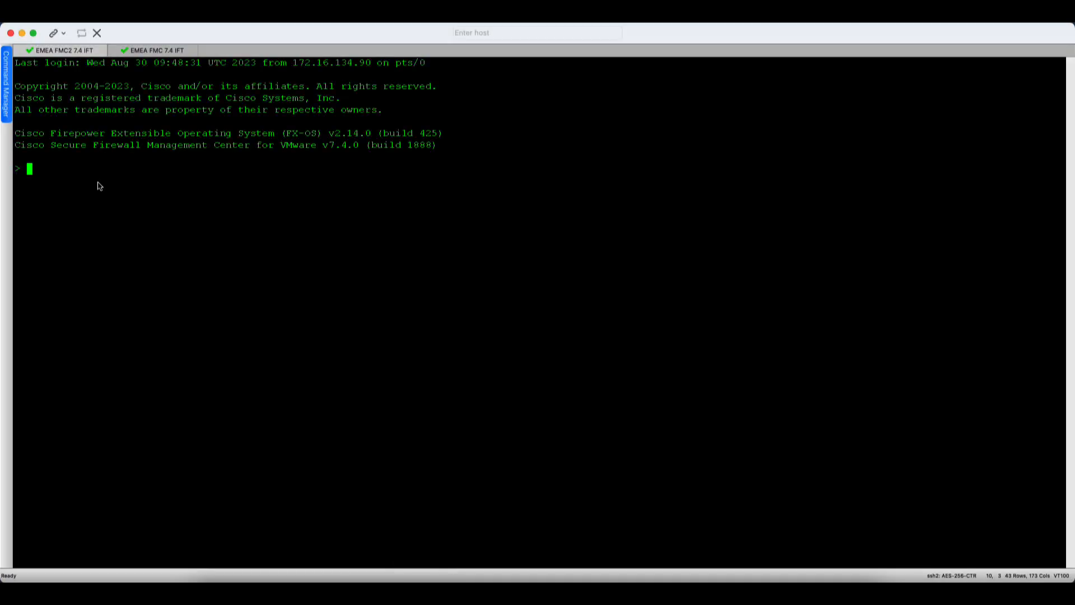
Enter expert mode, become root and change to the /usr/local/sf/csdac directory
type("expert")
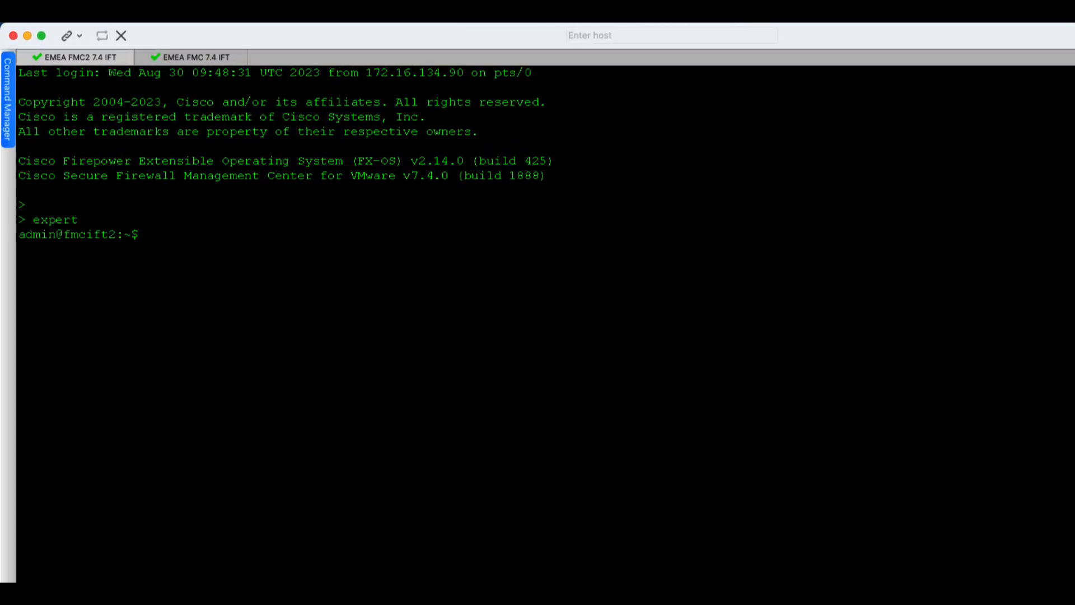
type("sudo su - root")
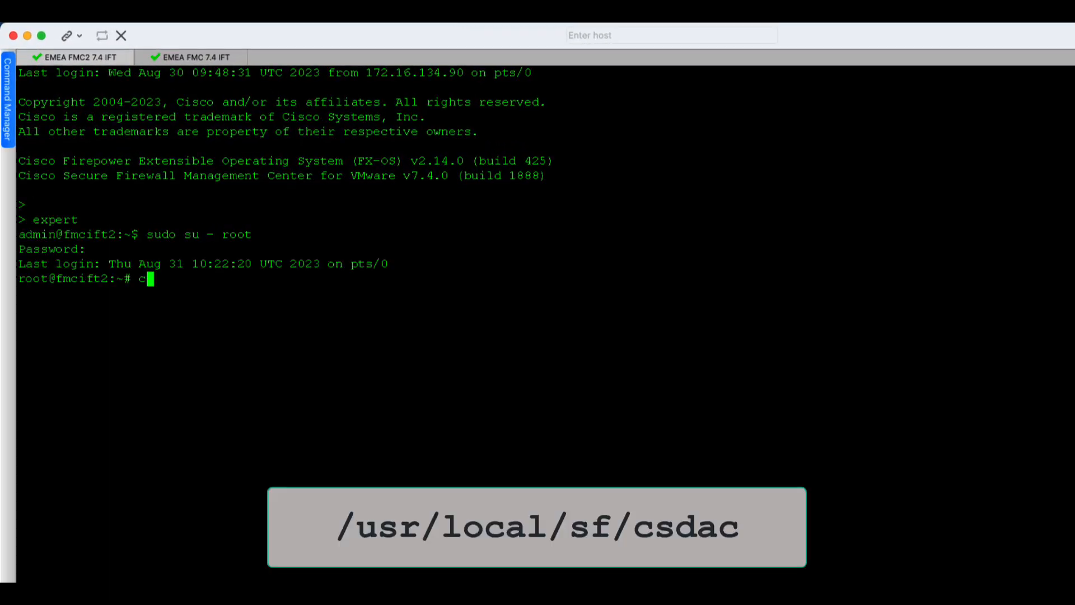
type("d /usr/local/sf/csdac/")
type("ls")
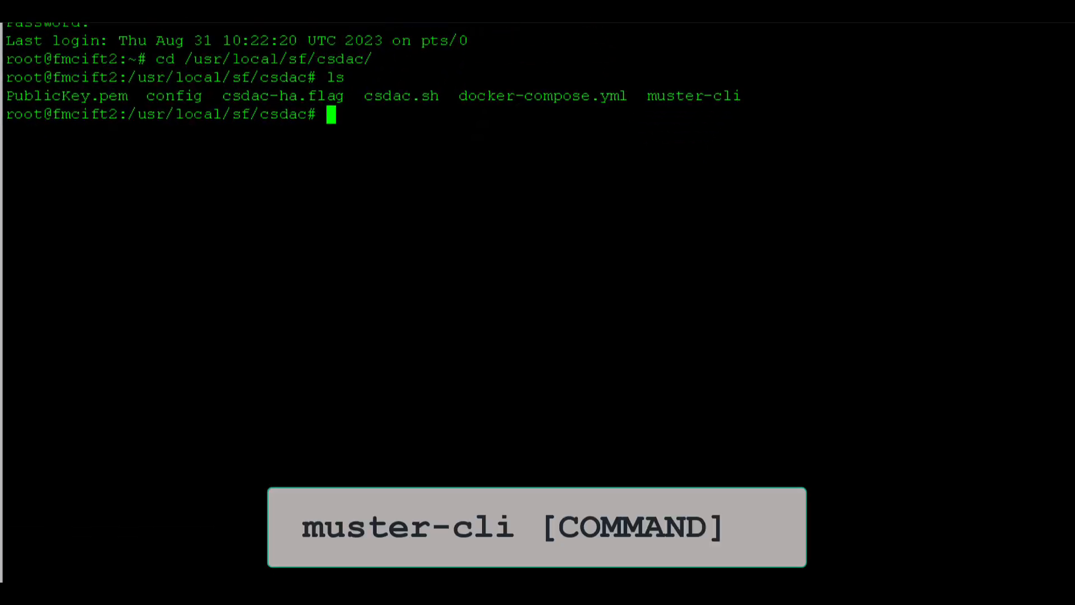
Run ./muster-cli for its command list, then ./muster-cli status for the services status
type("./muster-cli")
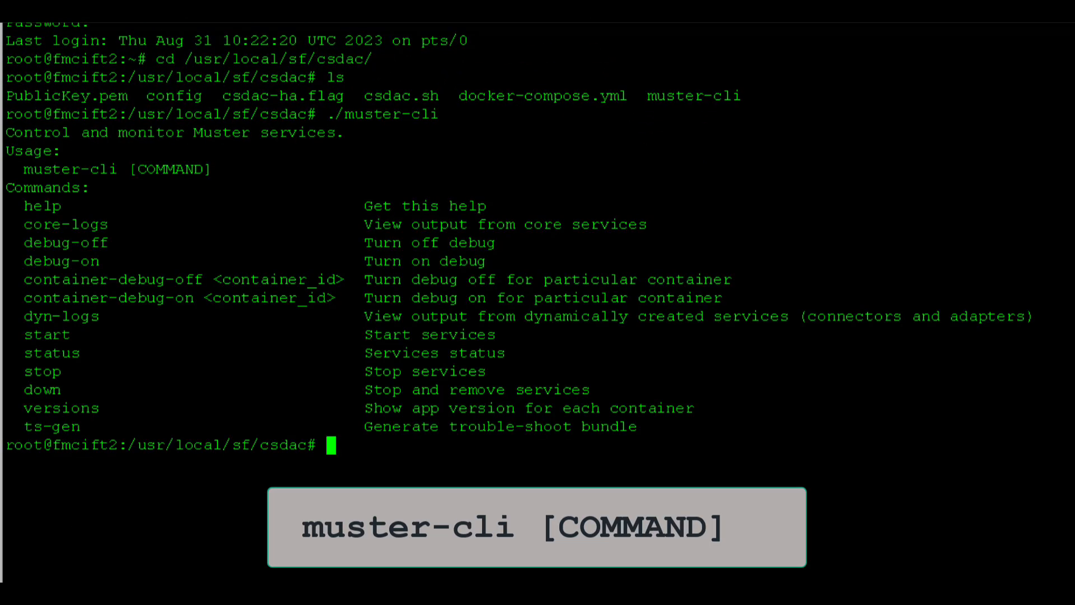
type("./")
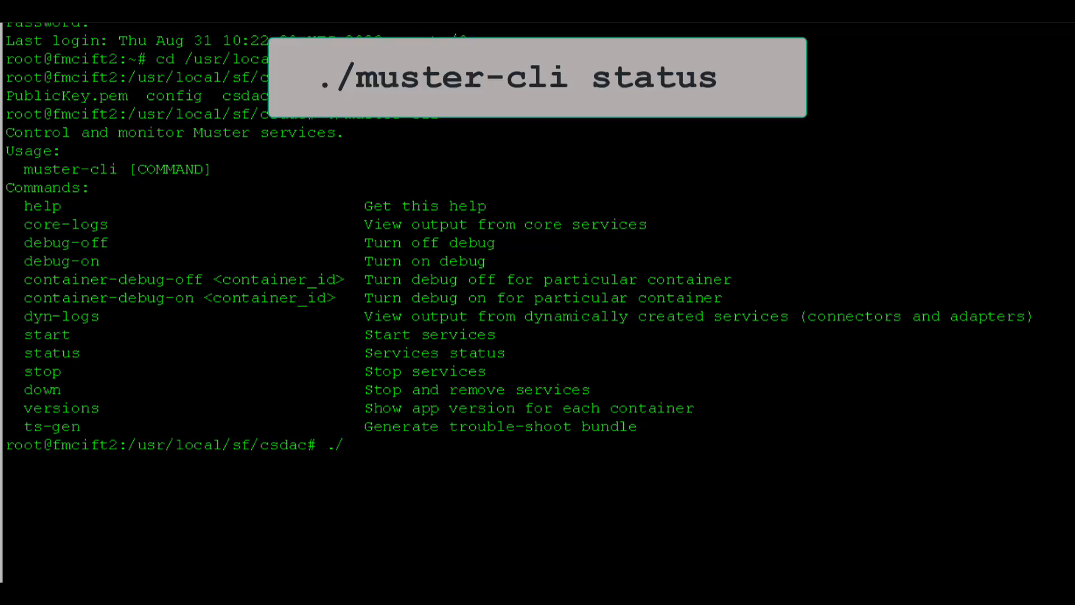
type("muster-cli status")
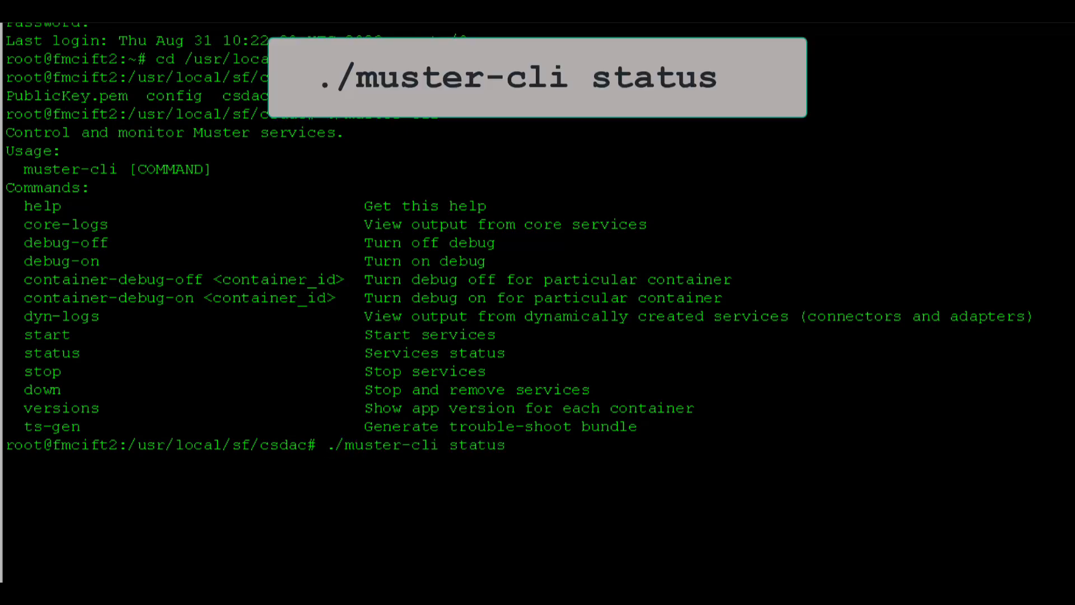